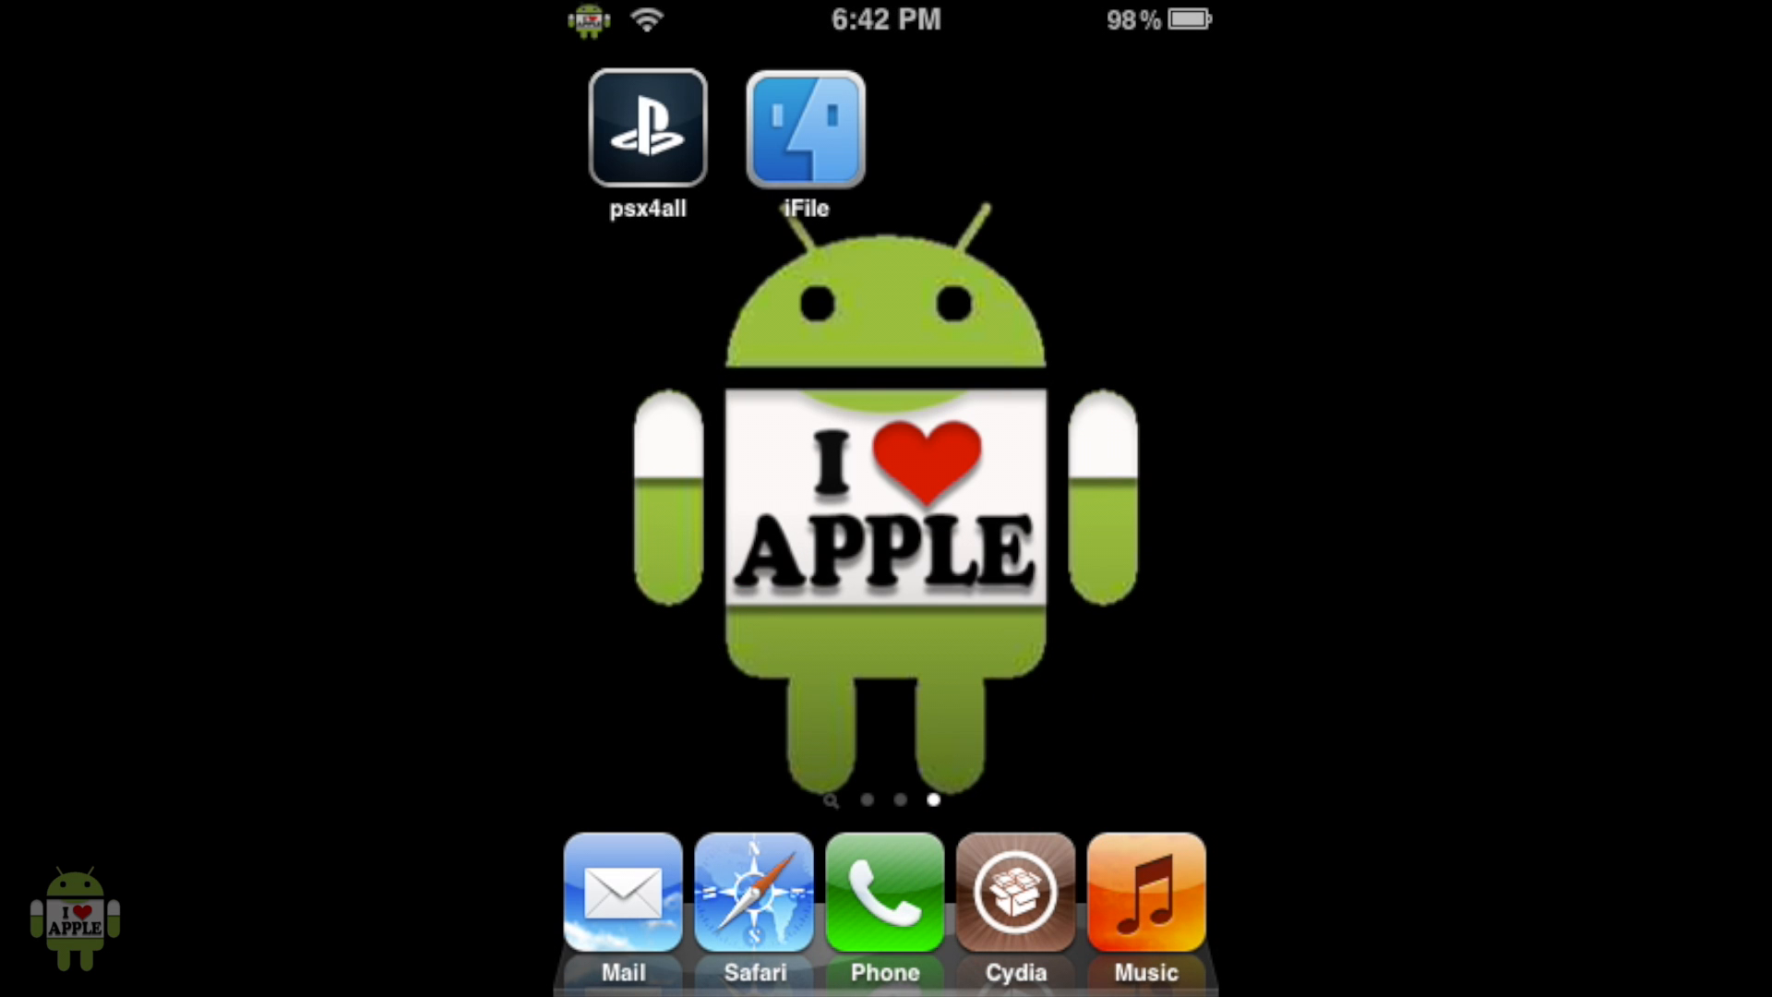
- Launch Safari from the Home Screen dock
left_click(754, 892)
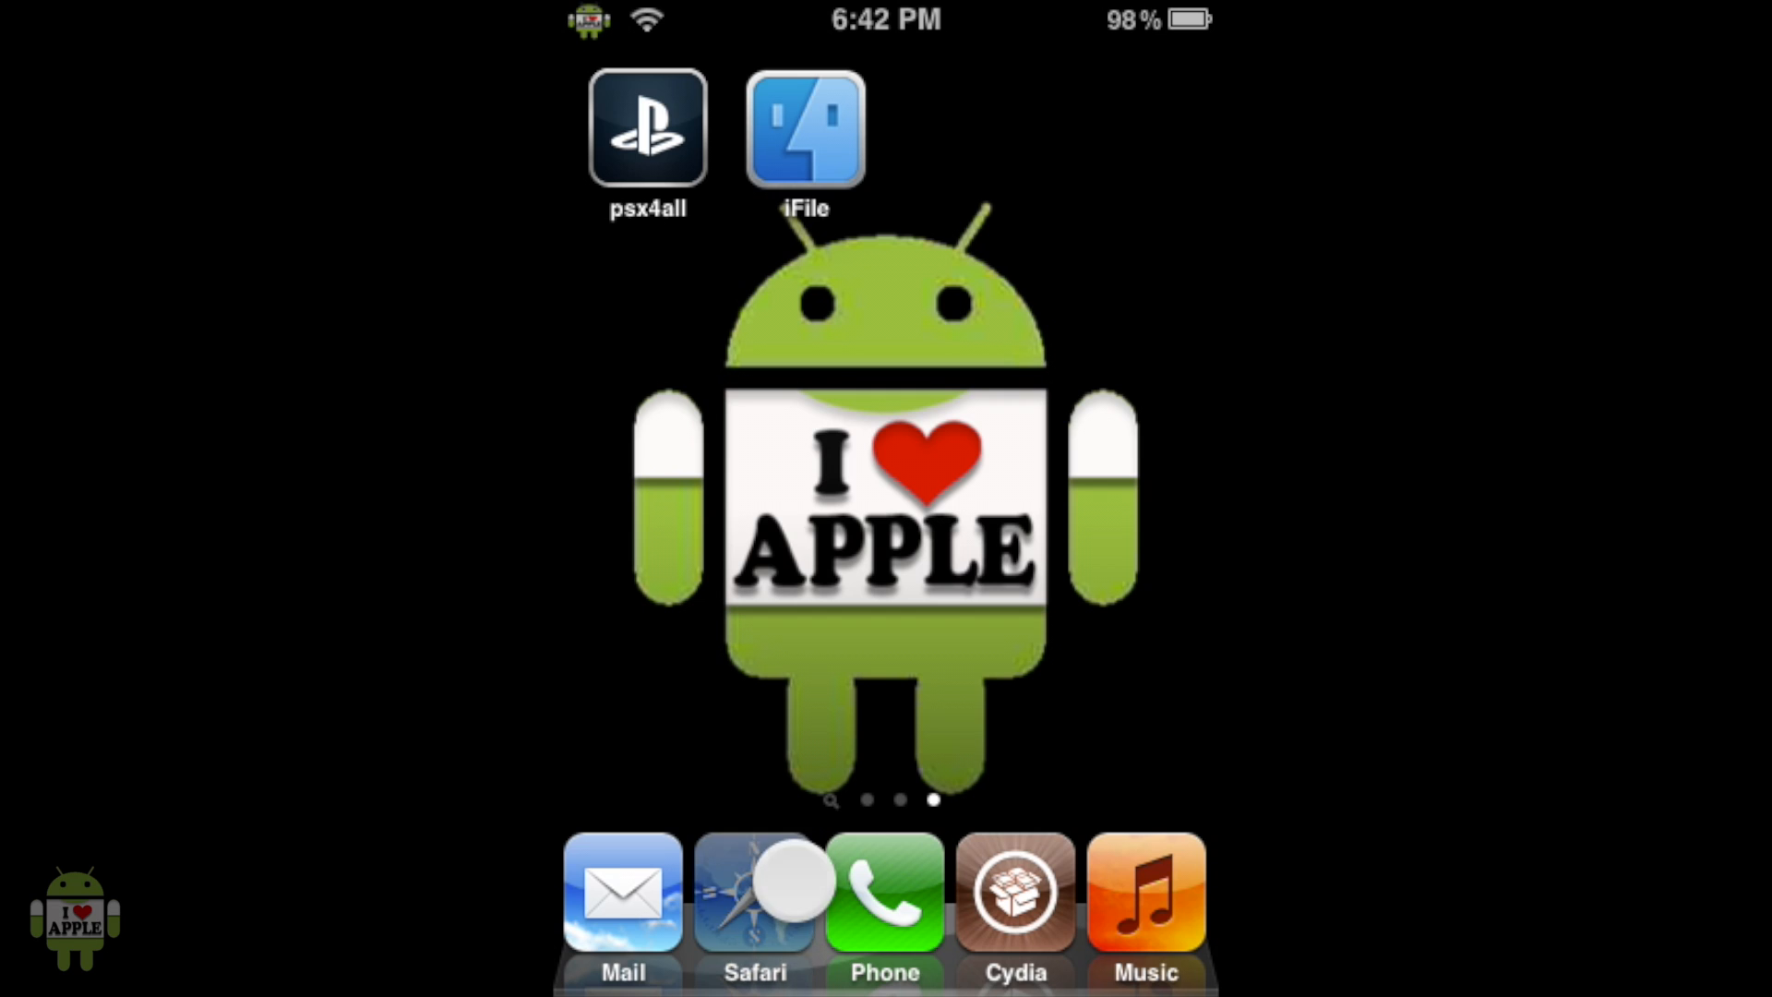
left_click(755, 892)
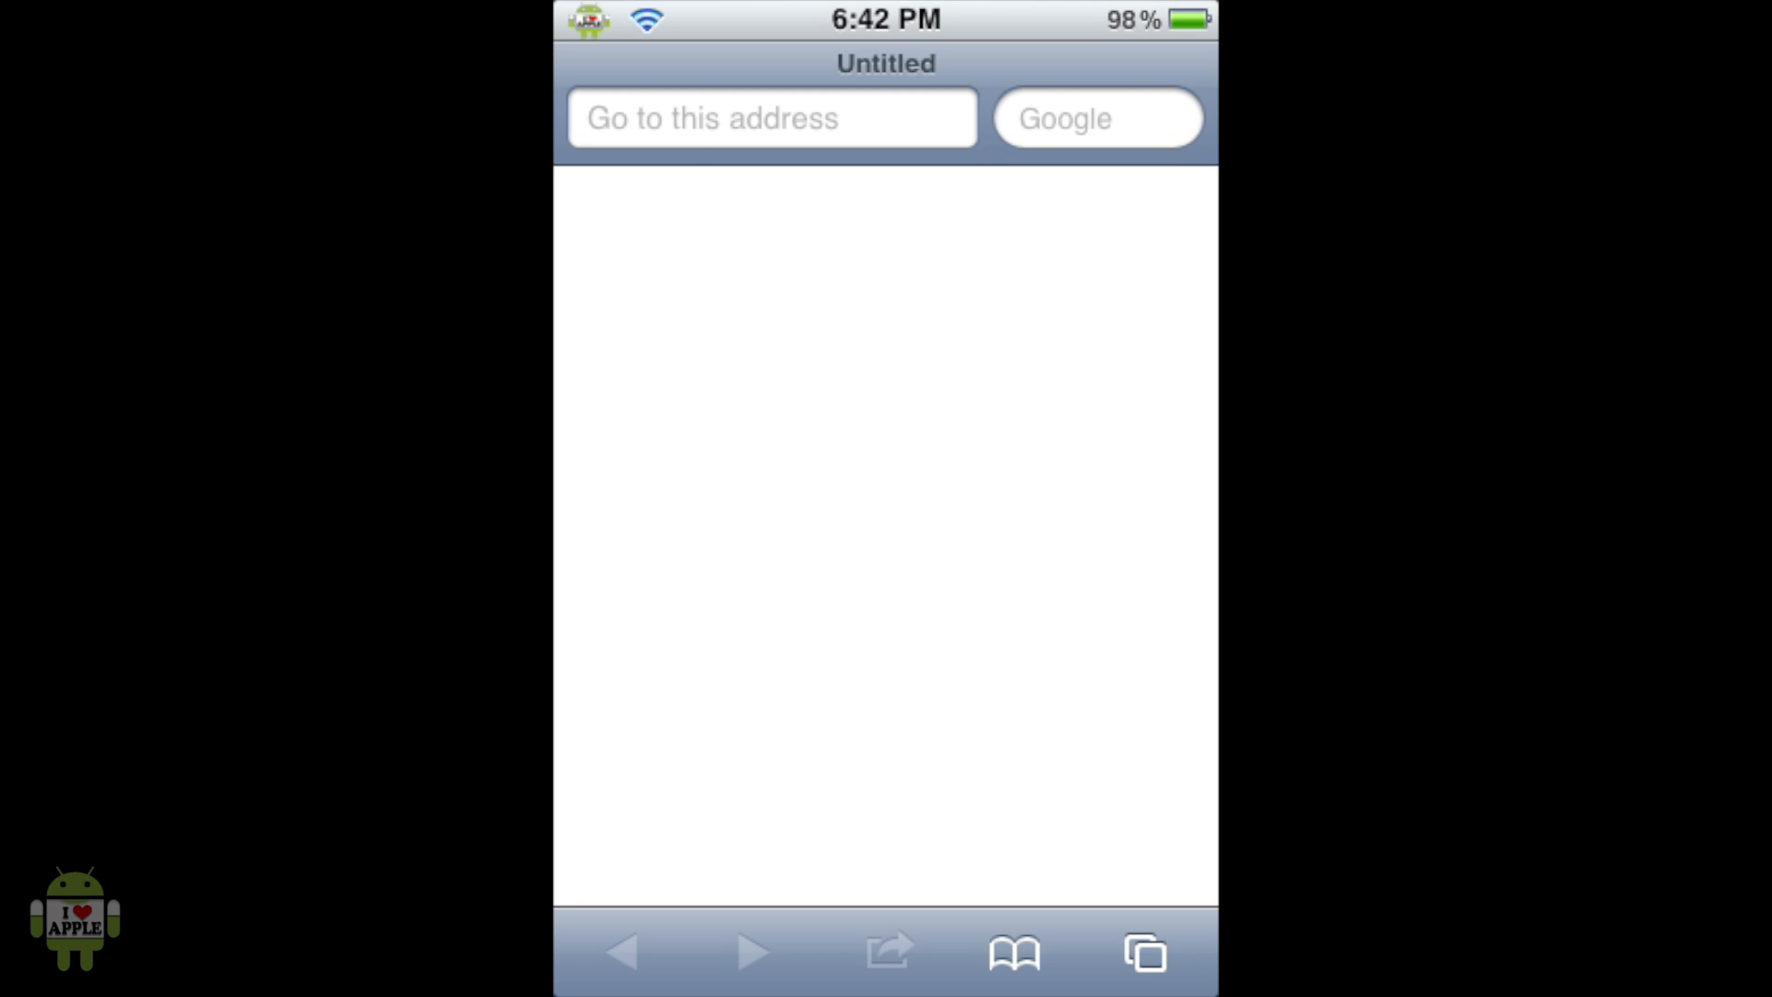
- Enter m.coolrom.com in the address bar and load the site
left_click(772, 117)
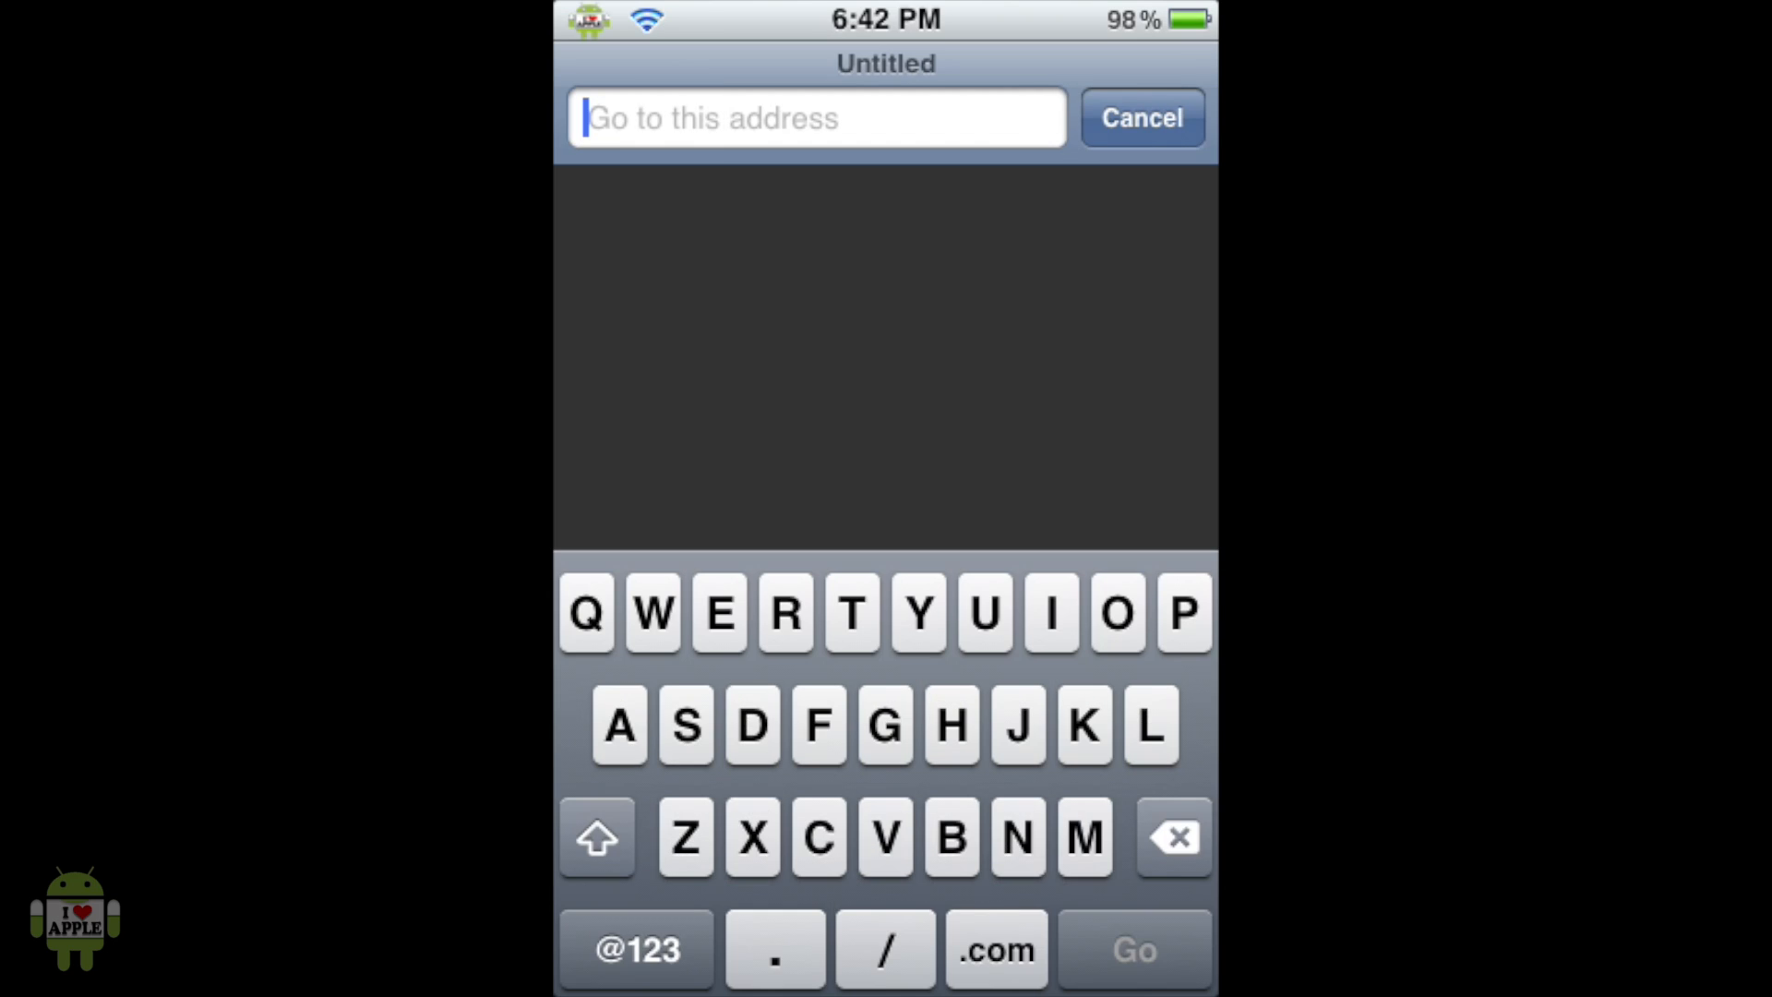
type("coolrom.com/")
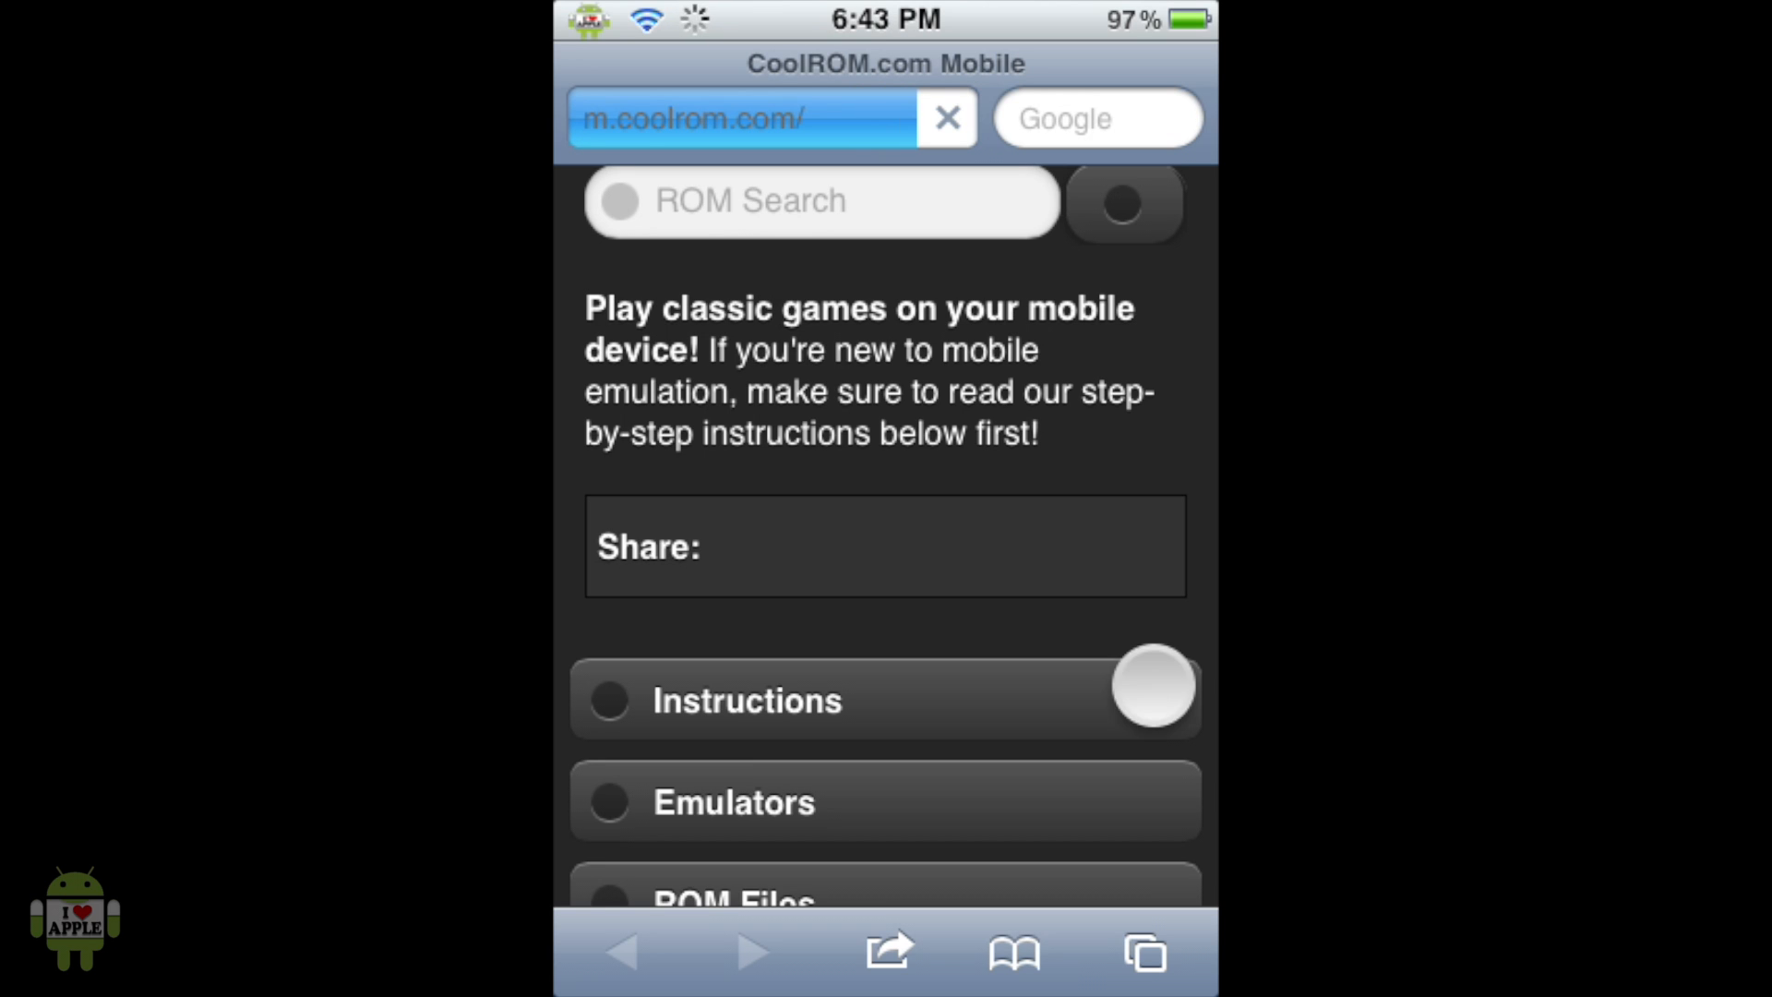
- Scroll the CoolROM page to the ROM Files console list and open Sony PlayStation
scroll("down", 3)
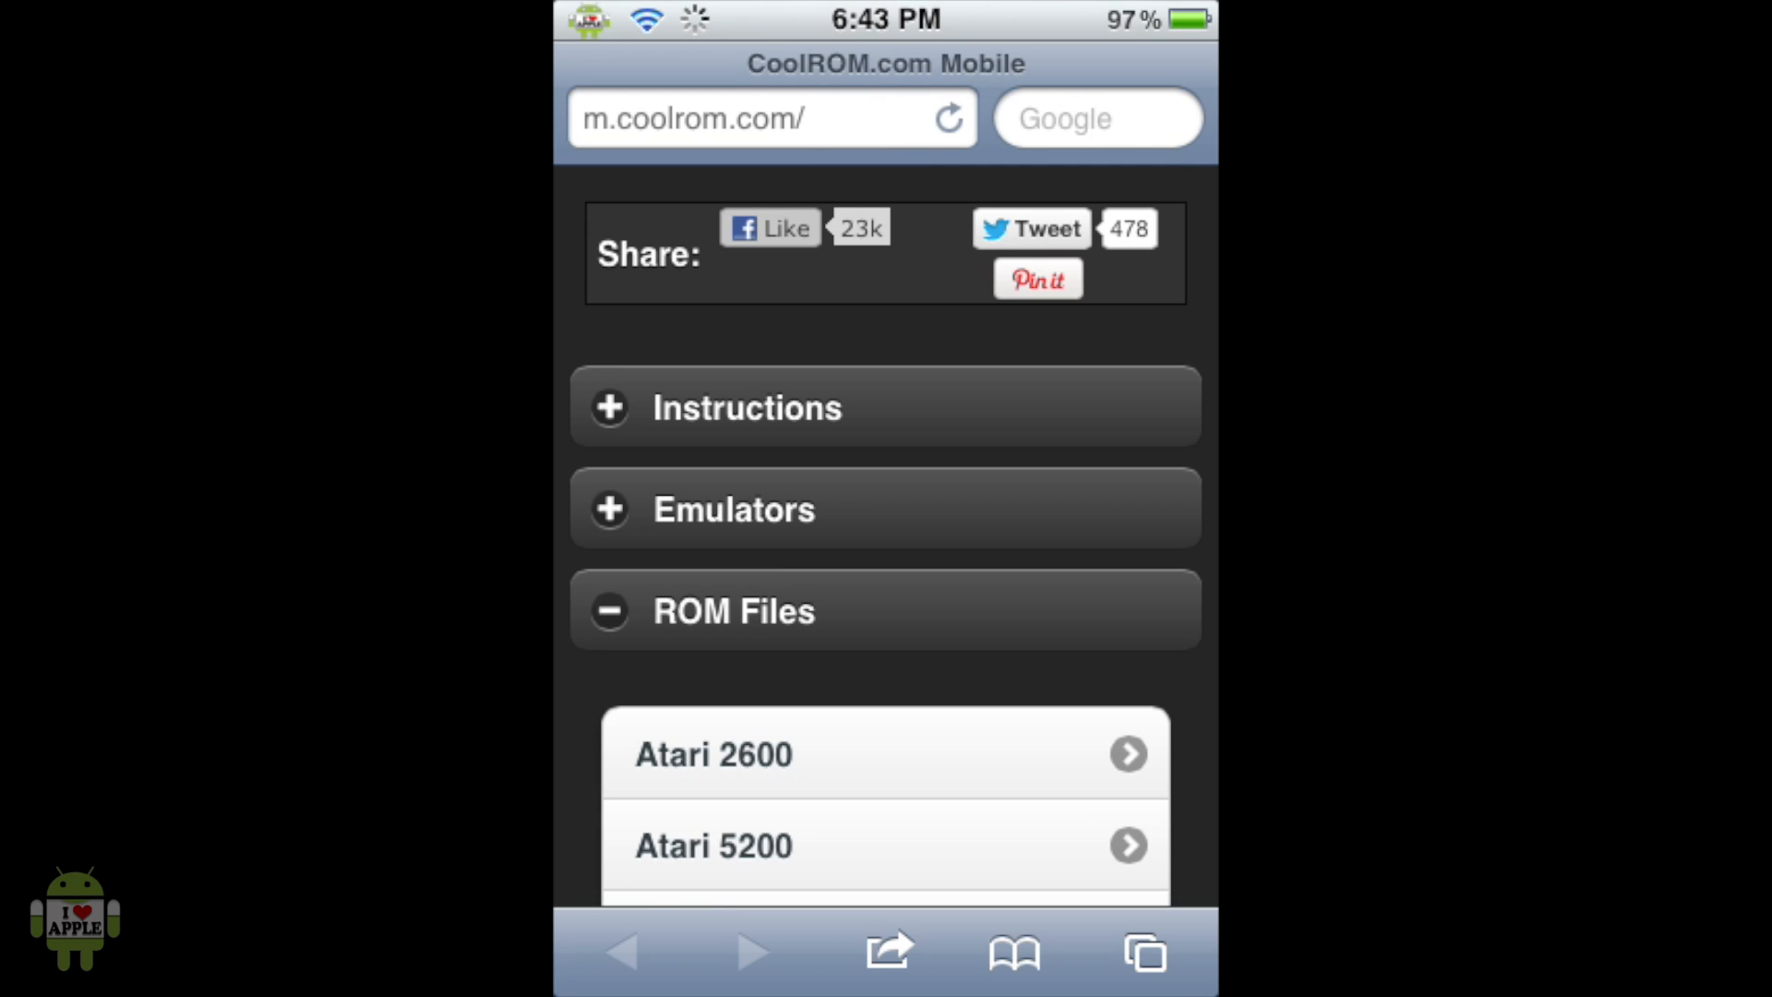
scroll("down", 3)
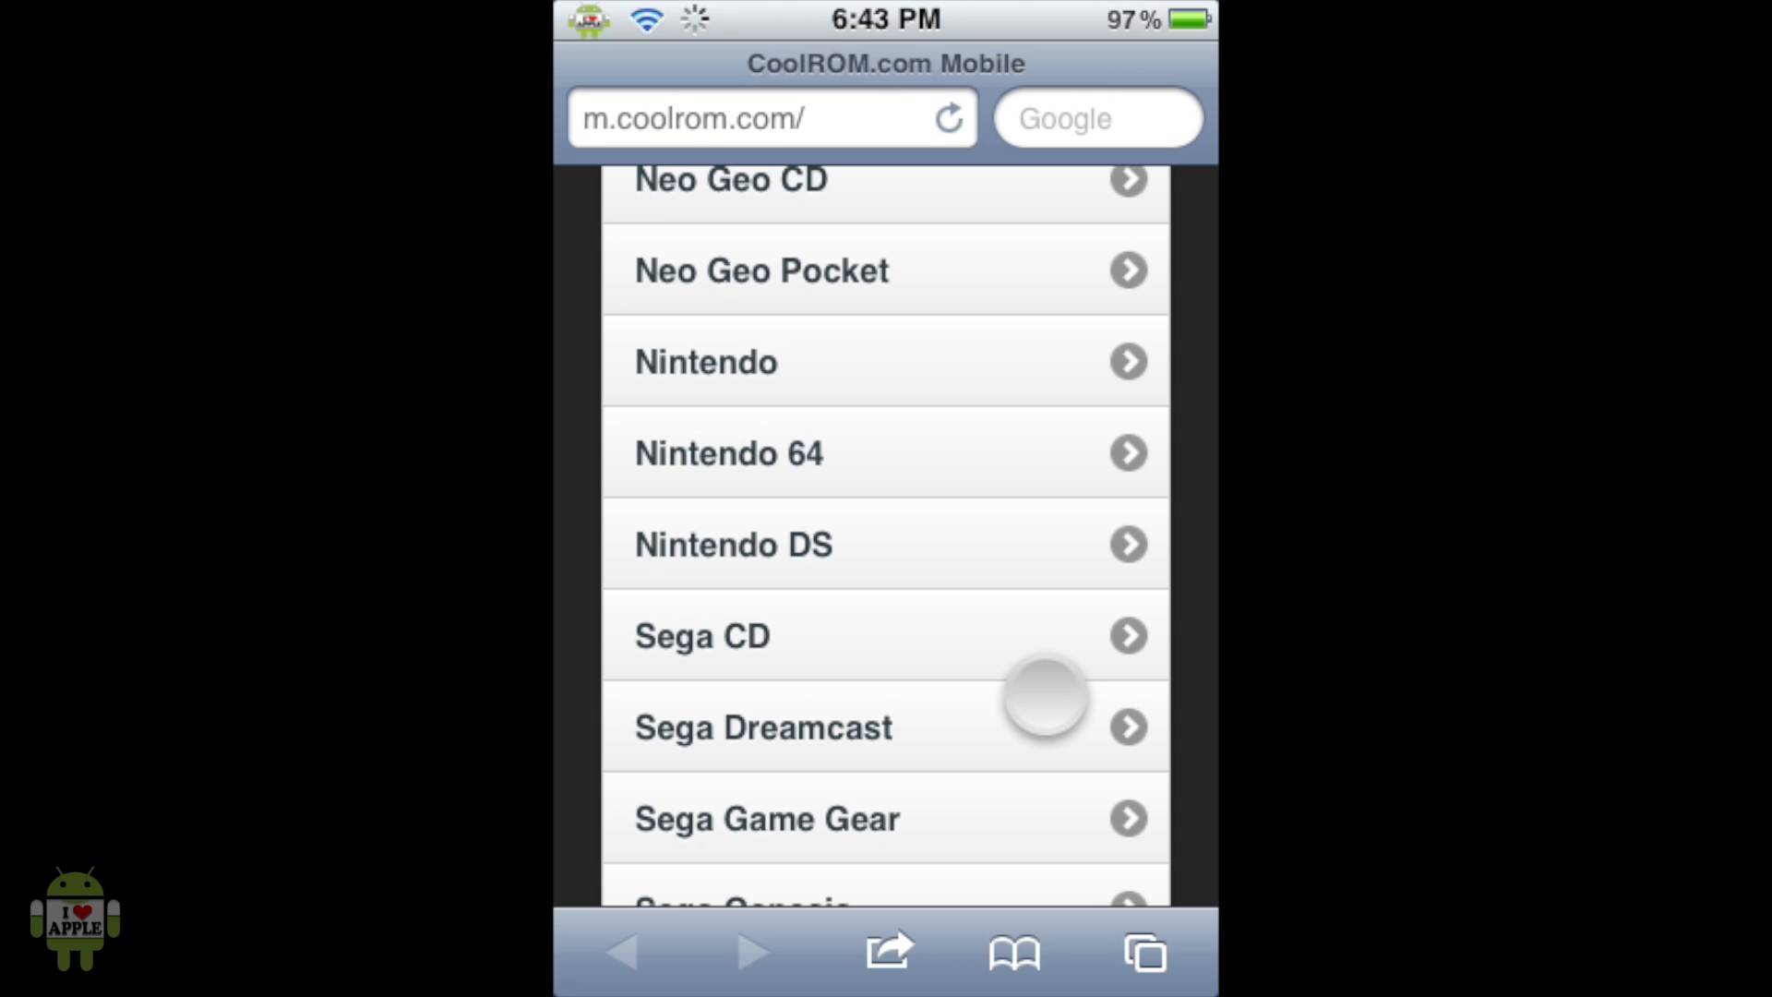
scroll("up", 3)
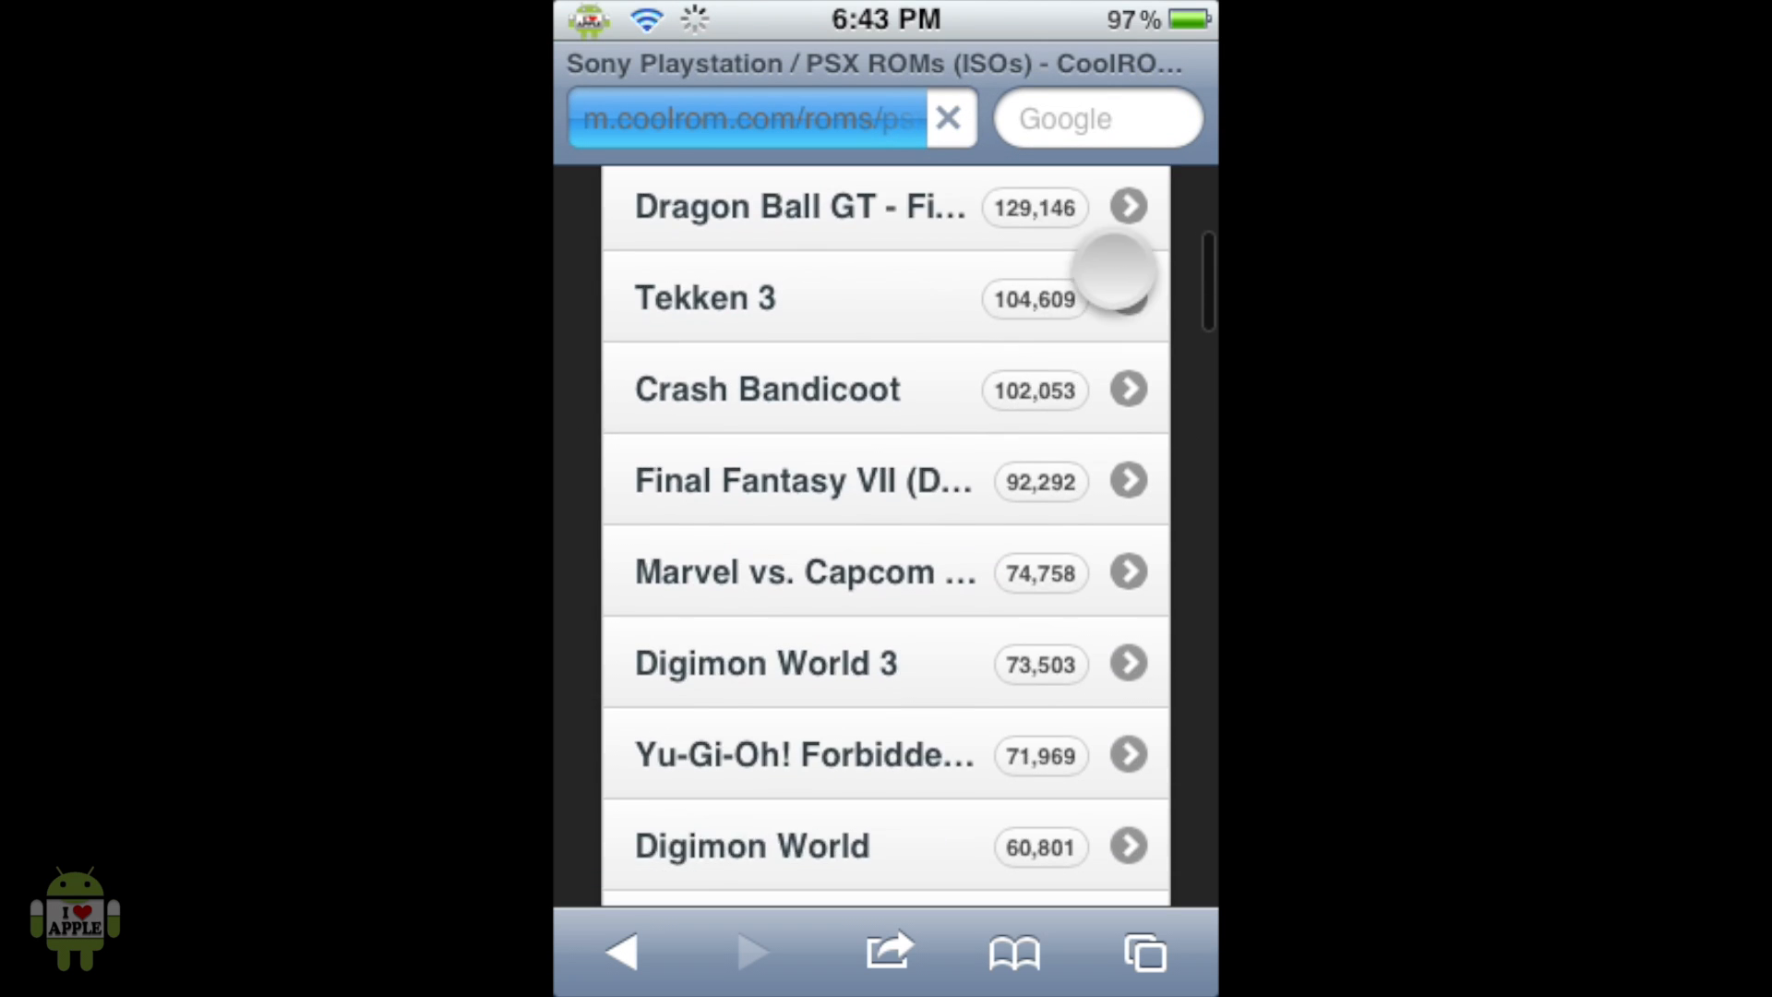
- Scroll the PlayStation Top Downloads and open Final Fantasy IX (Disc 1)
scroll("down", 3)
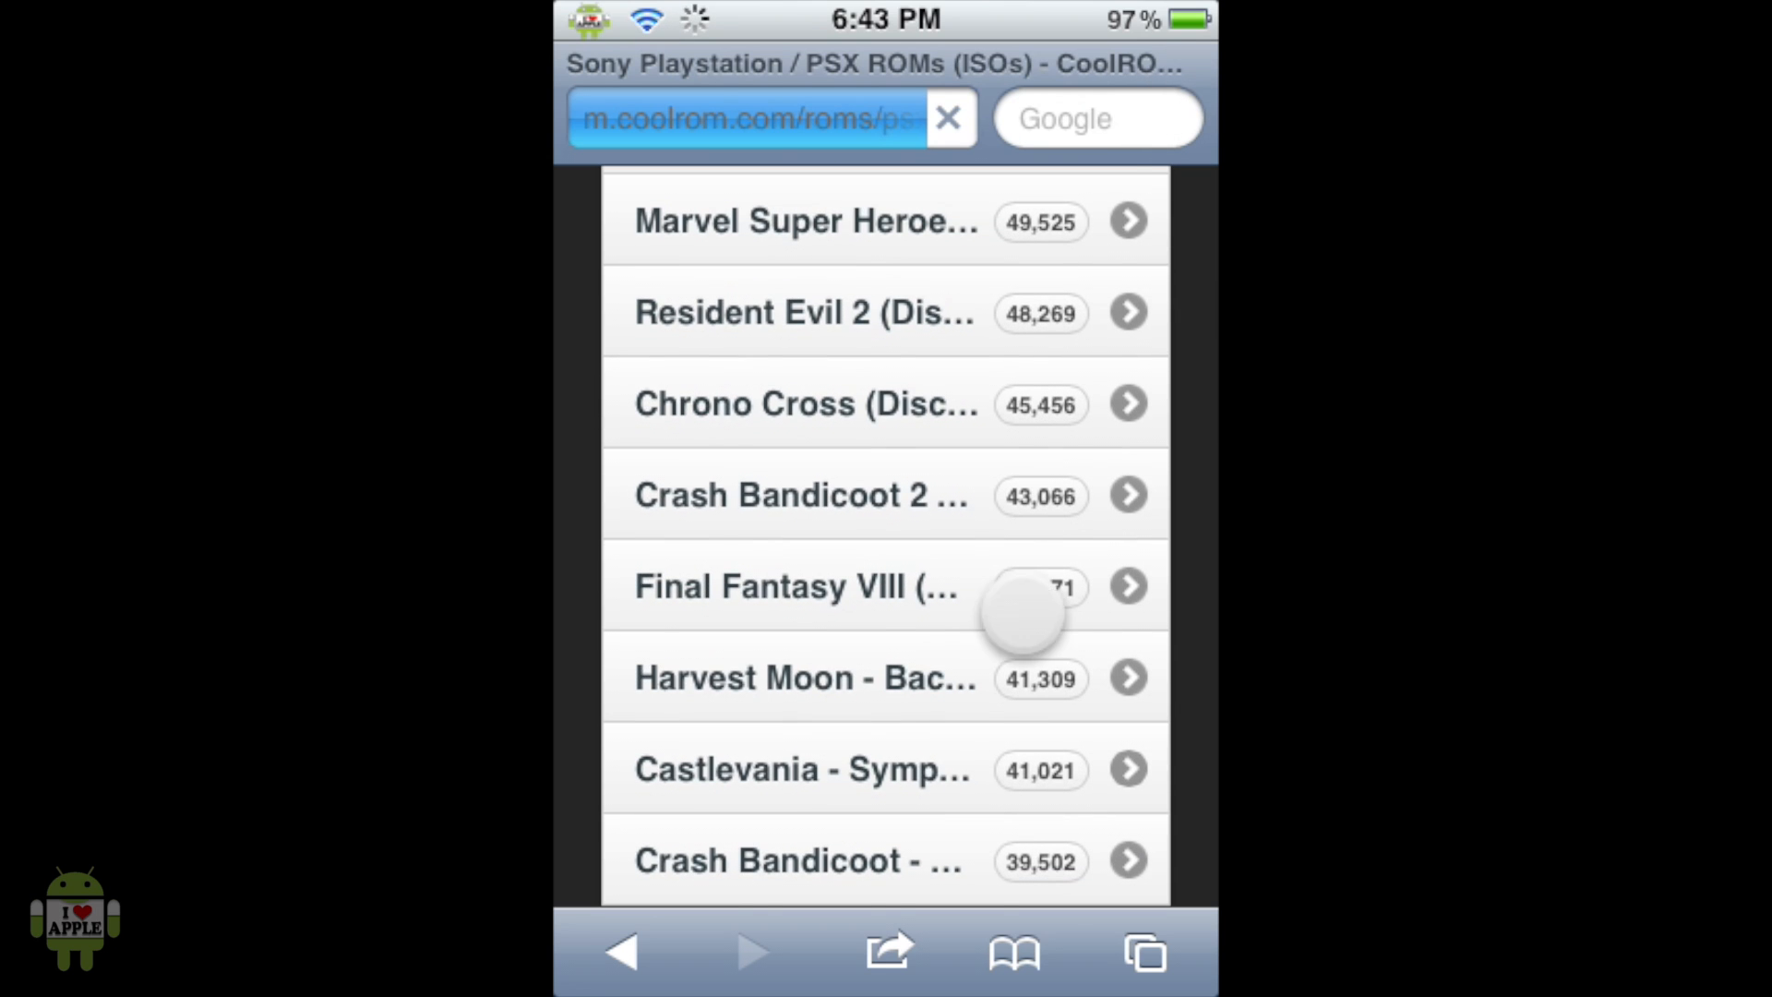
scroll("down", 3)
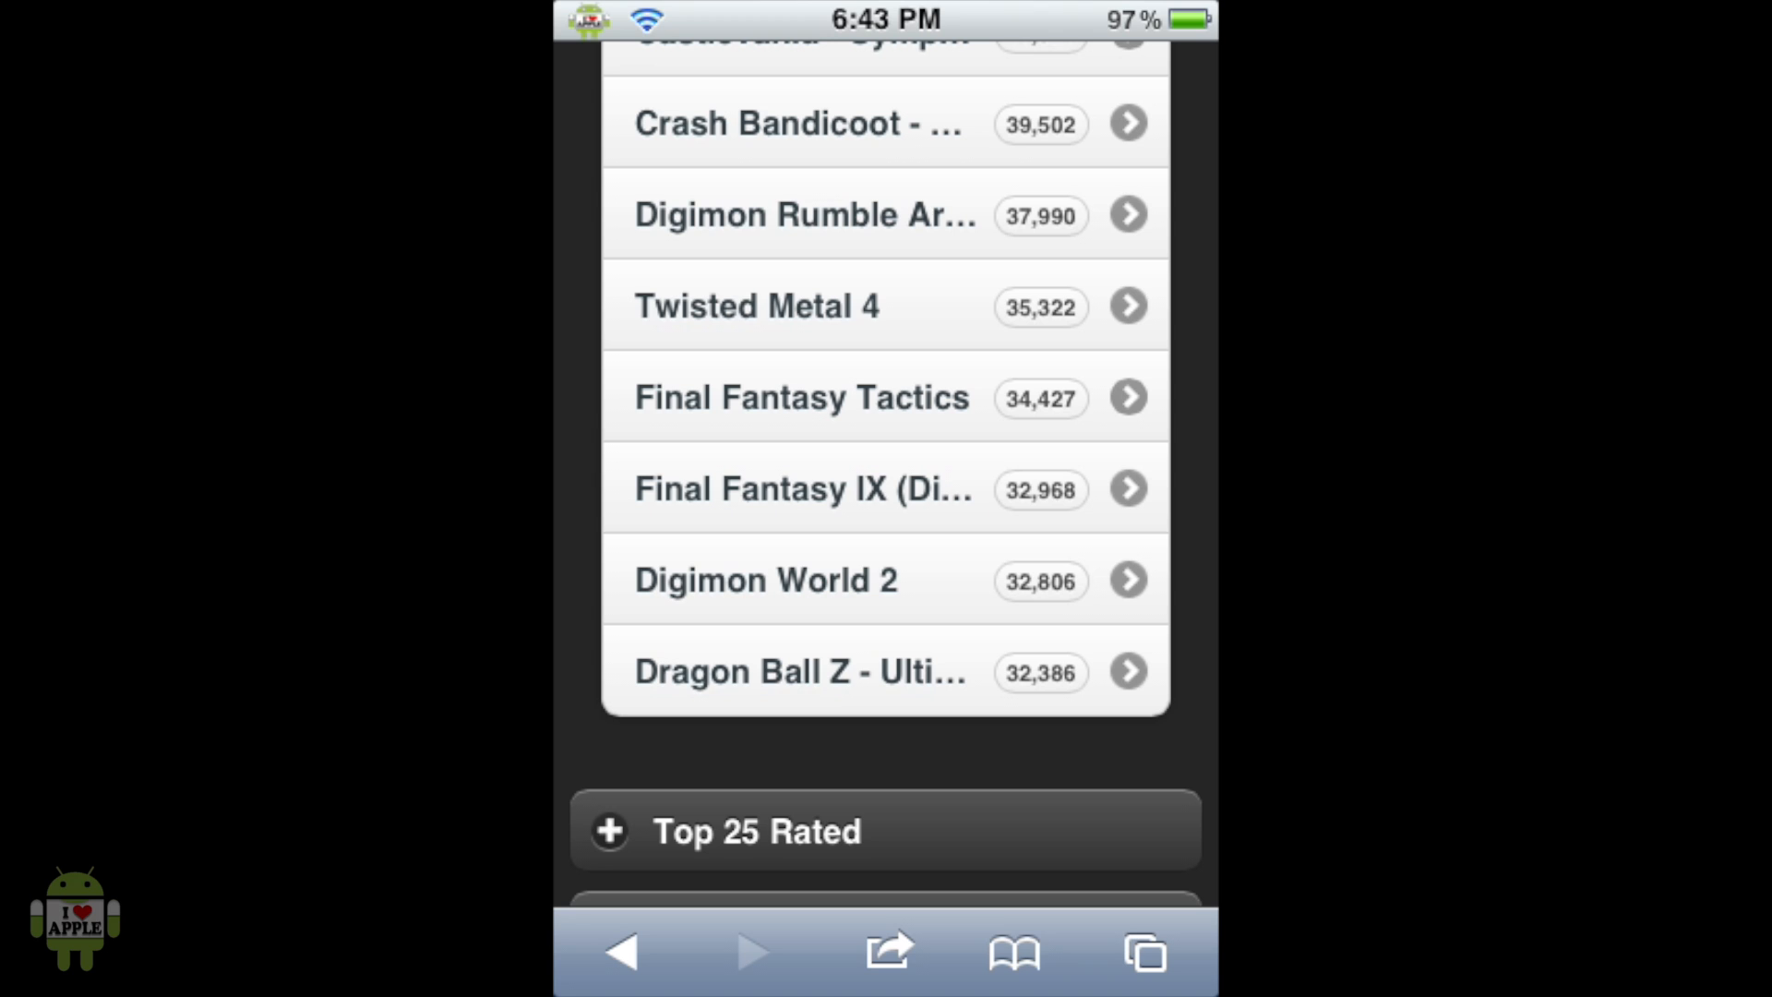
left_click(802, 489)
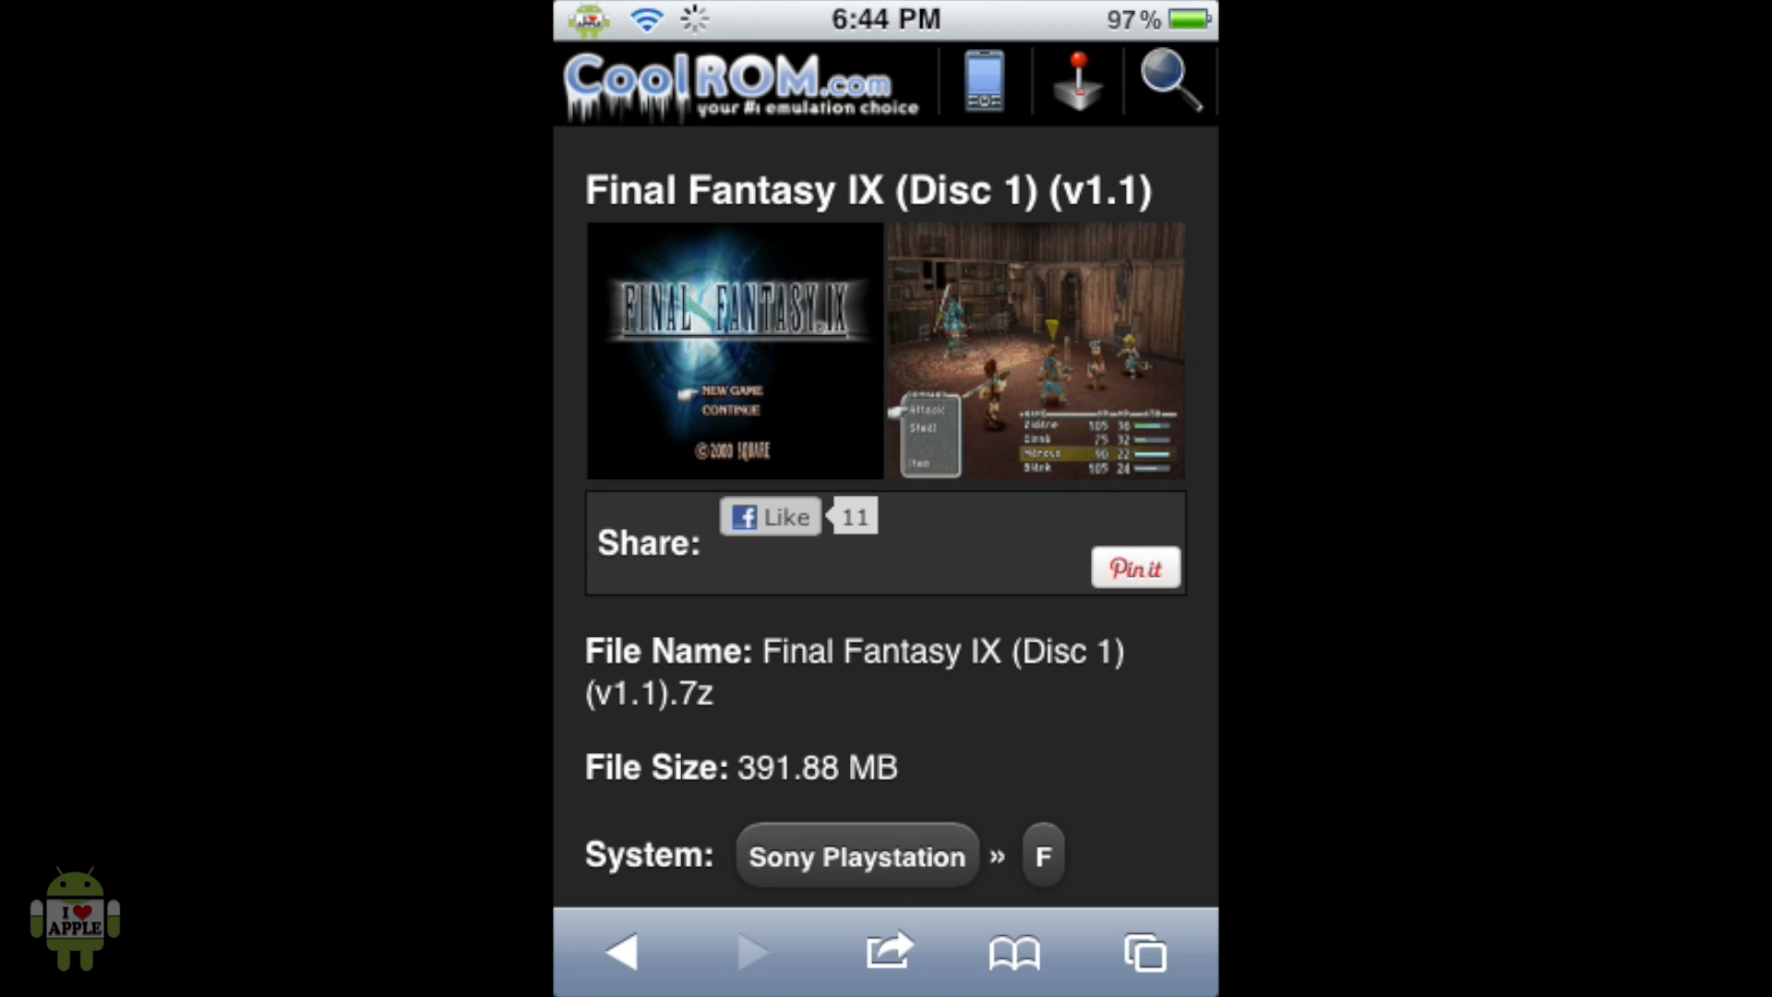
- Scroll past the file name, size and rating to the Download Now button
scroll("down", 3)
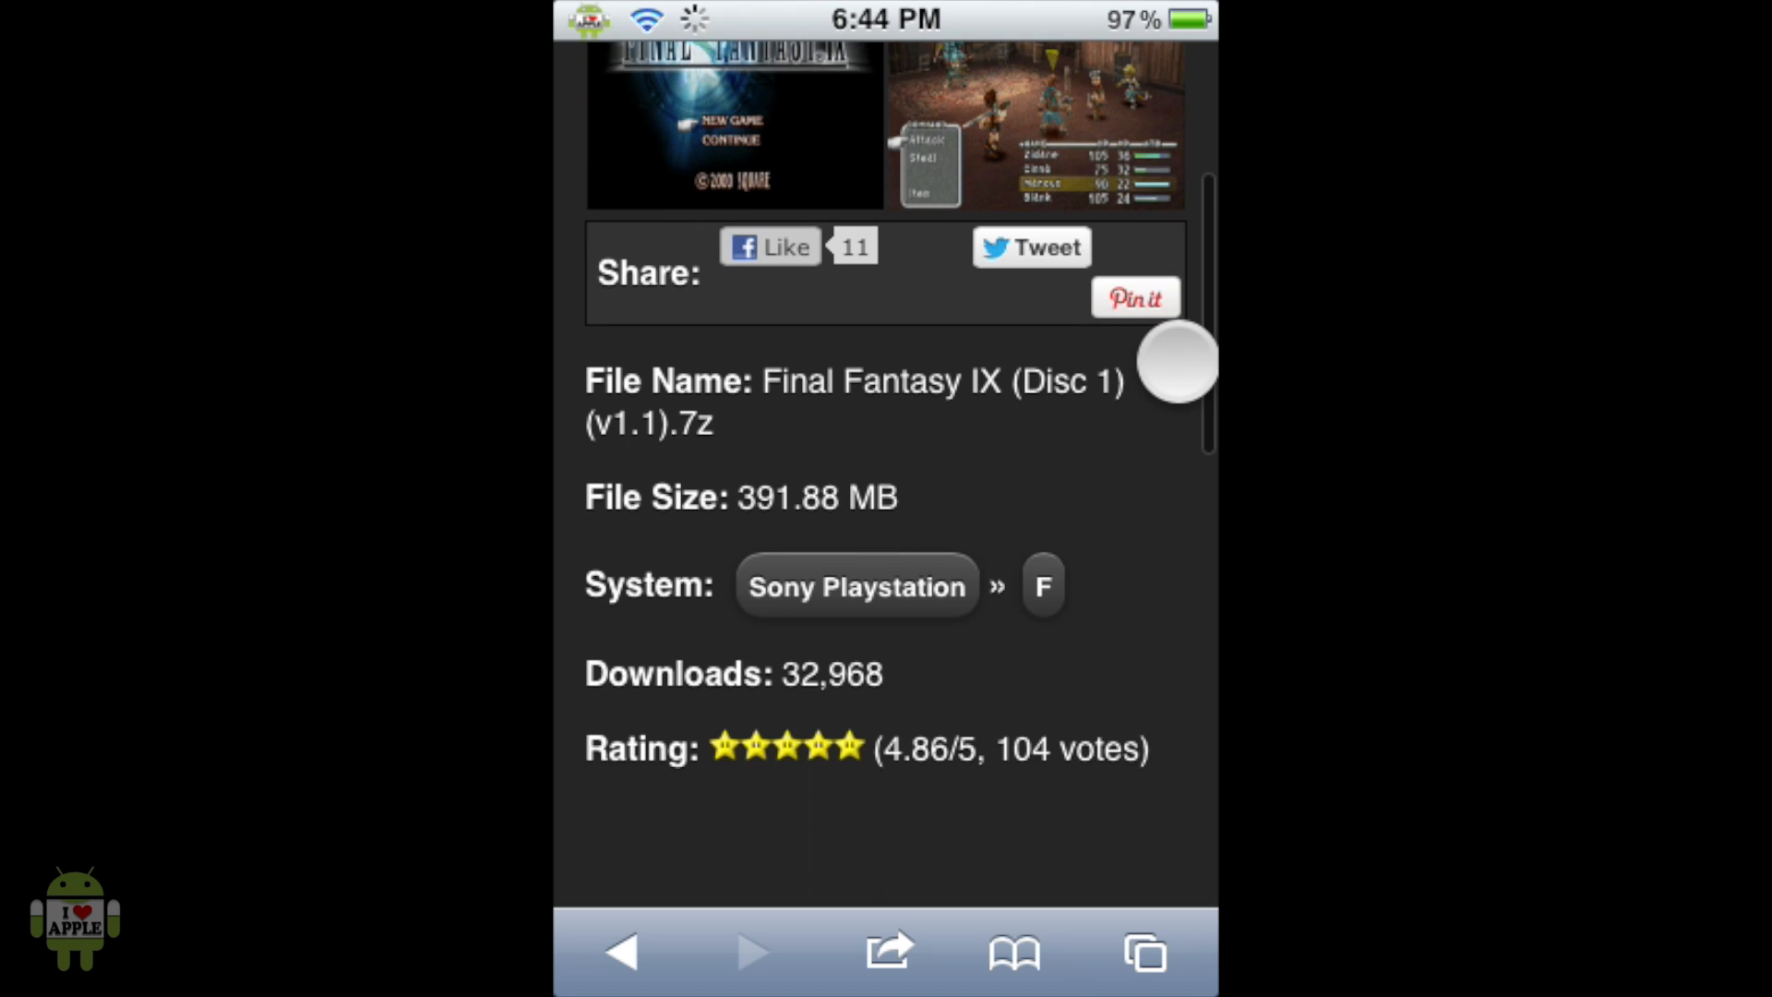
scroll("up", 3)
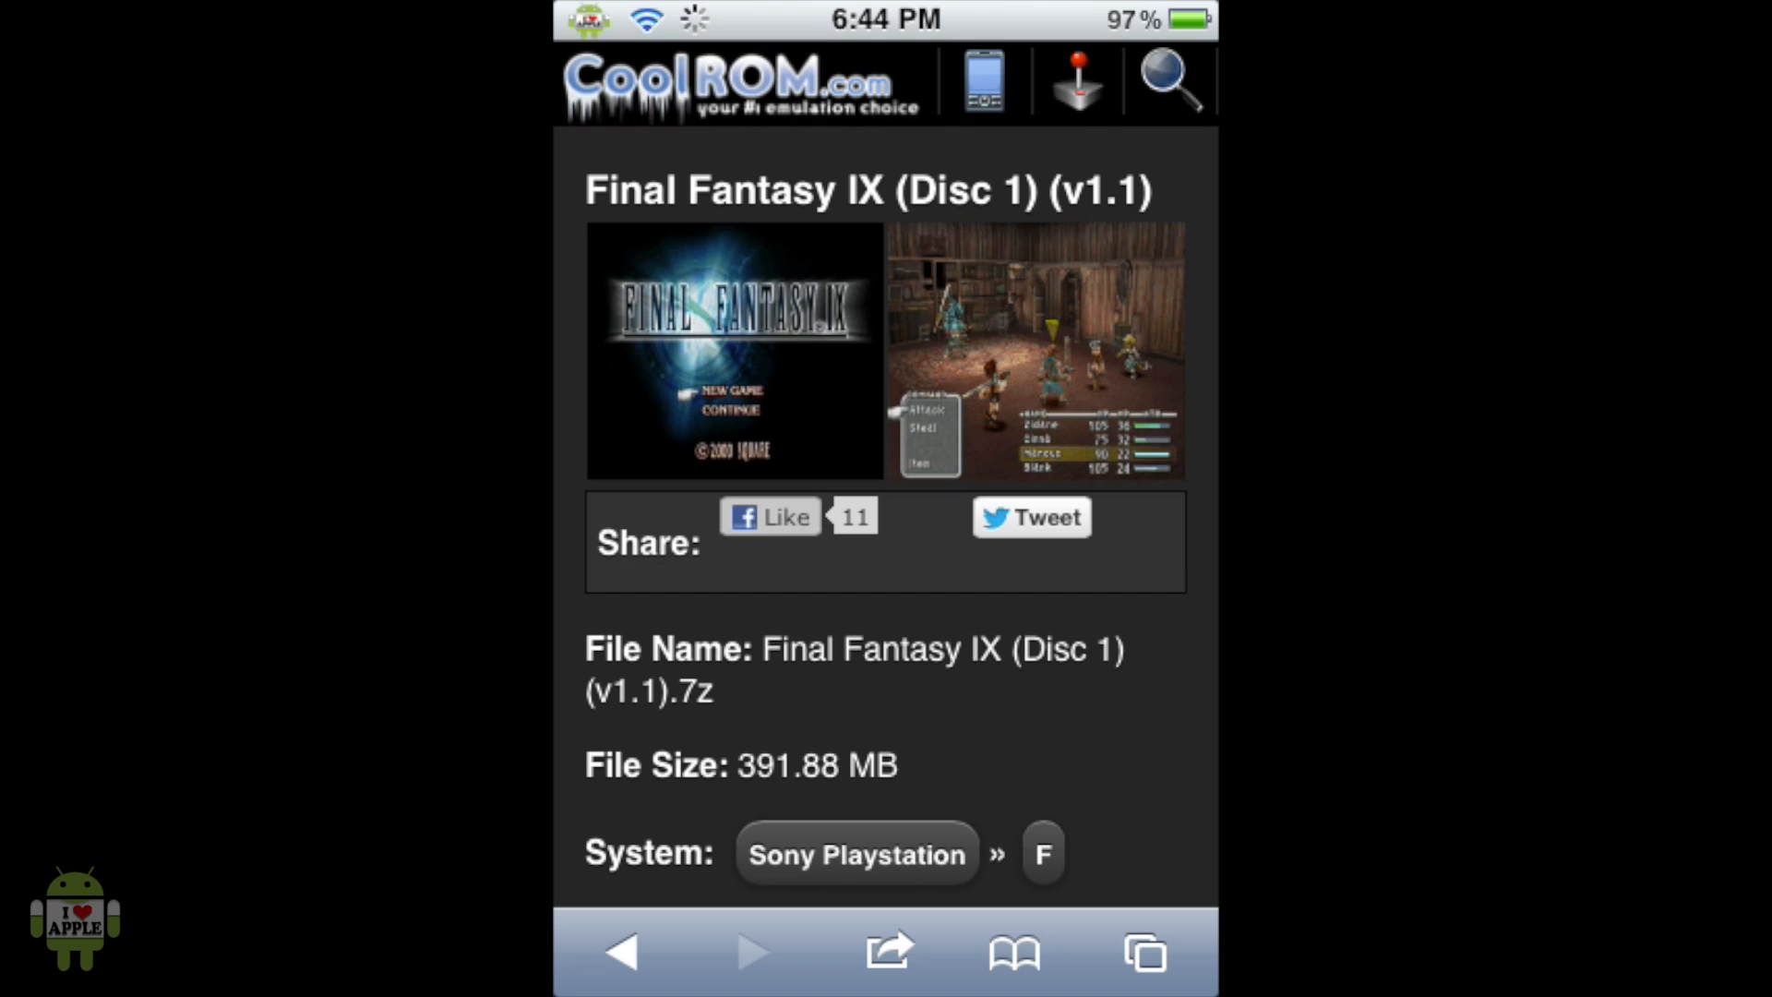
left_click(1139, 681)
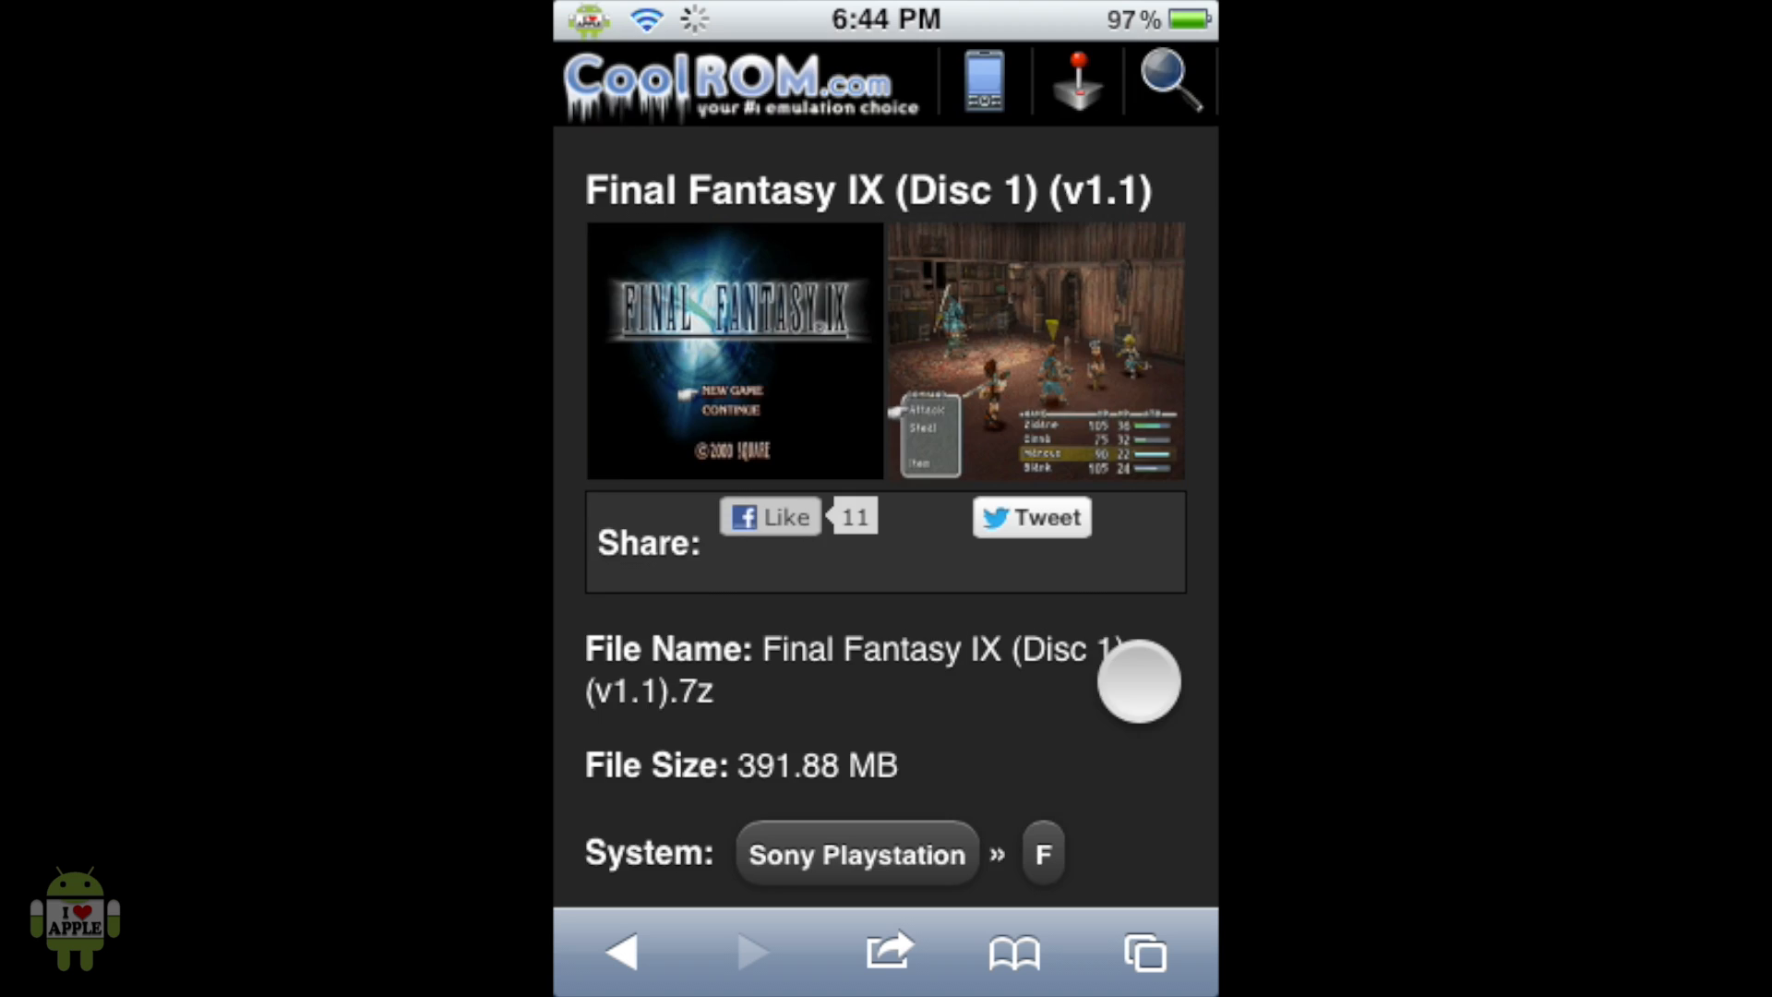
scroll("down", 3)
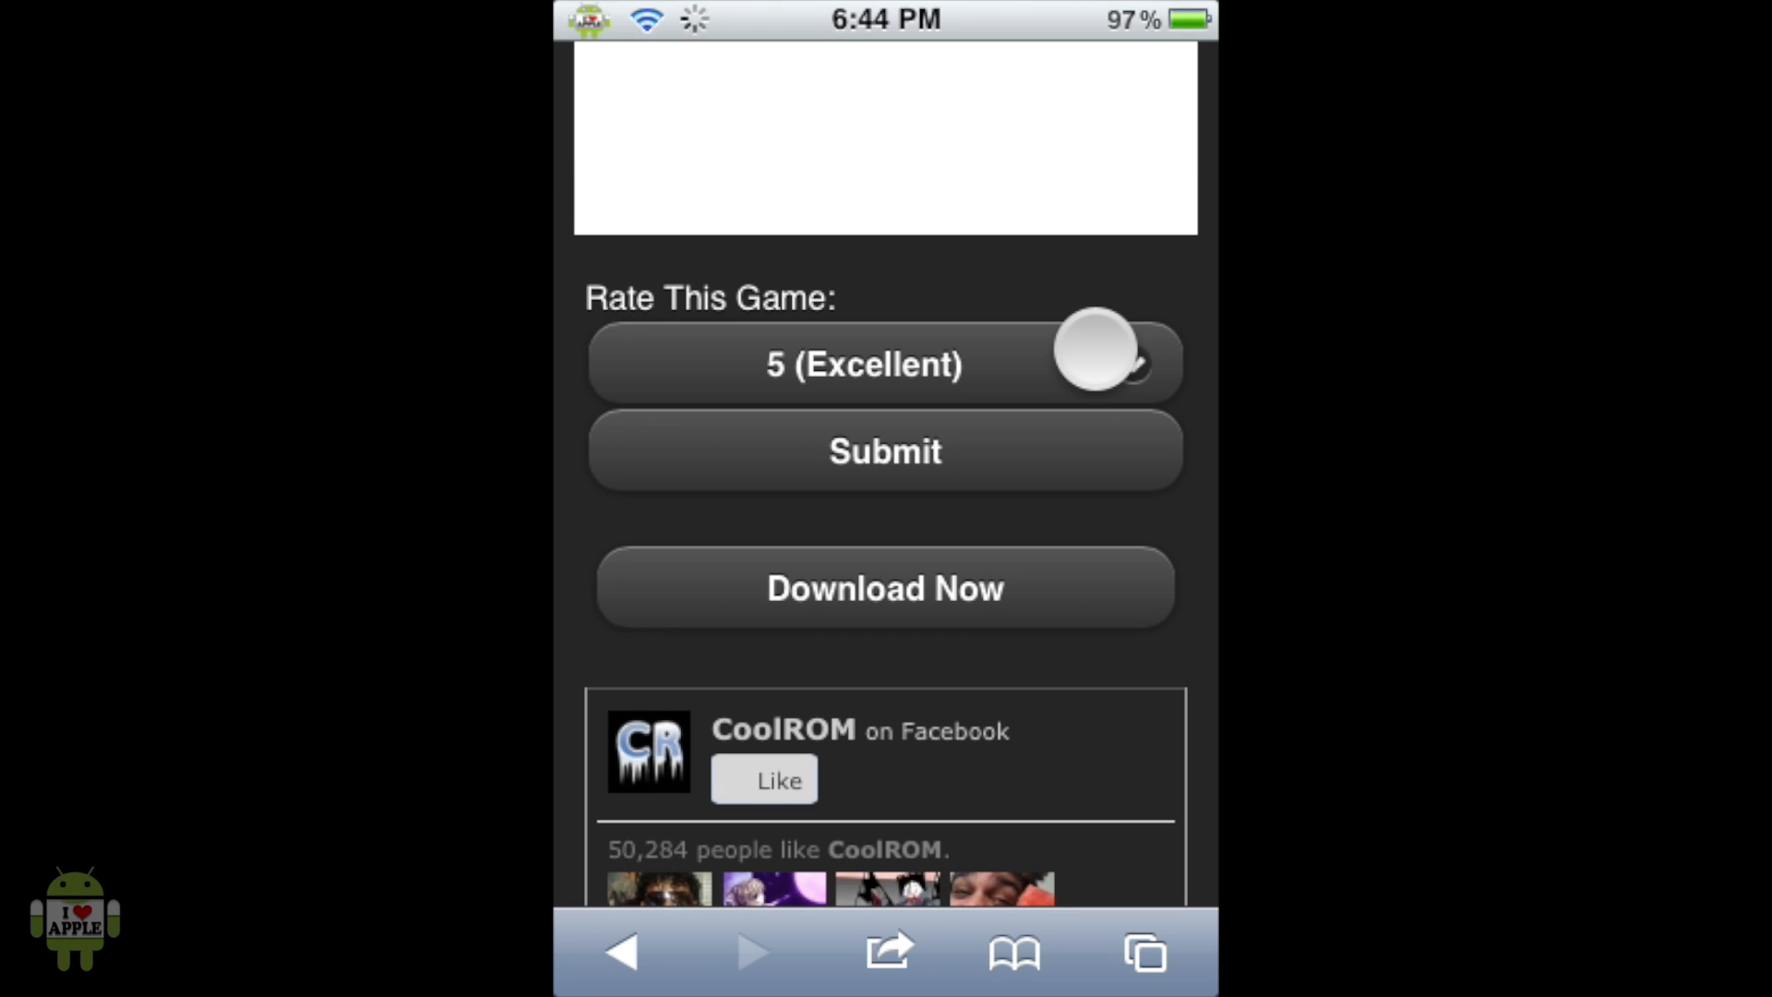
- Download the 391.88 MB Final Fantasy IX (Disc 1) (v1.1).7z file
left_click(885, 587)
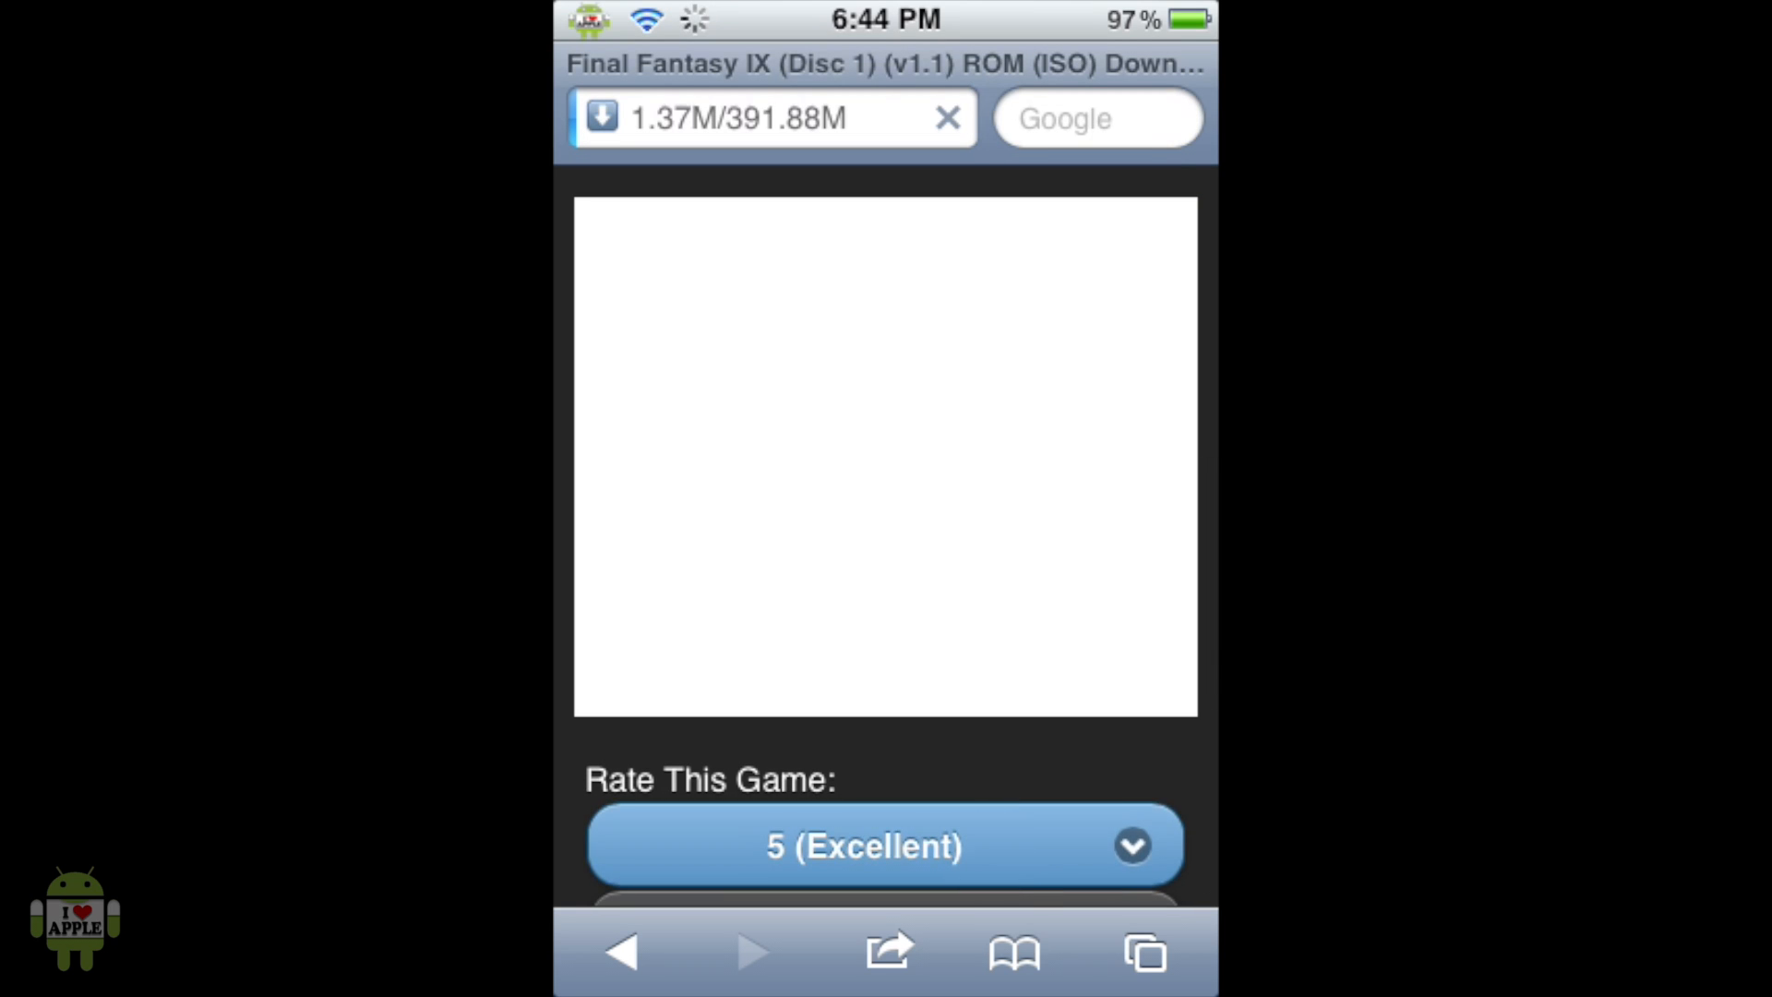
scroll("up", 3)
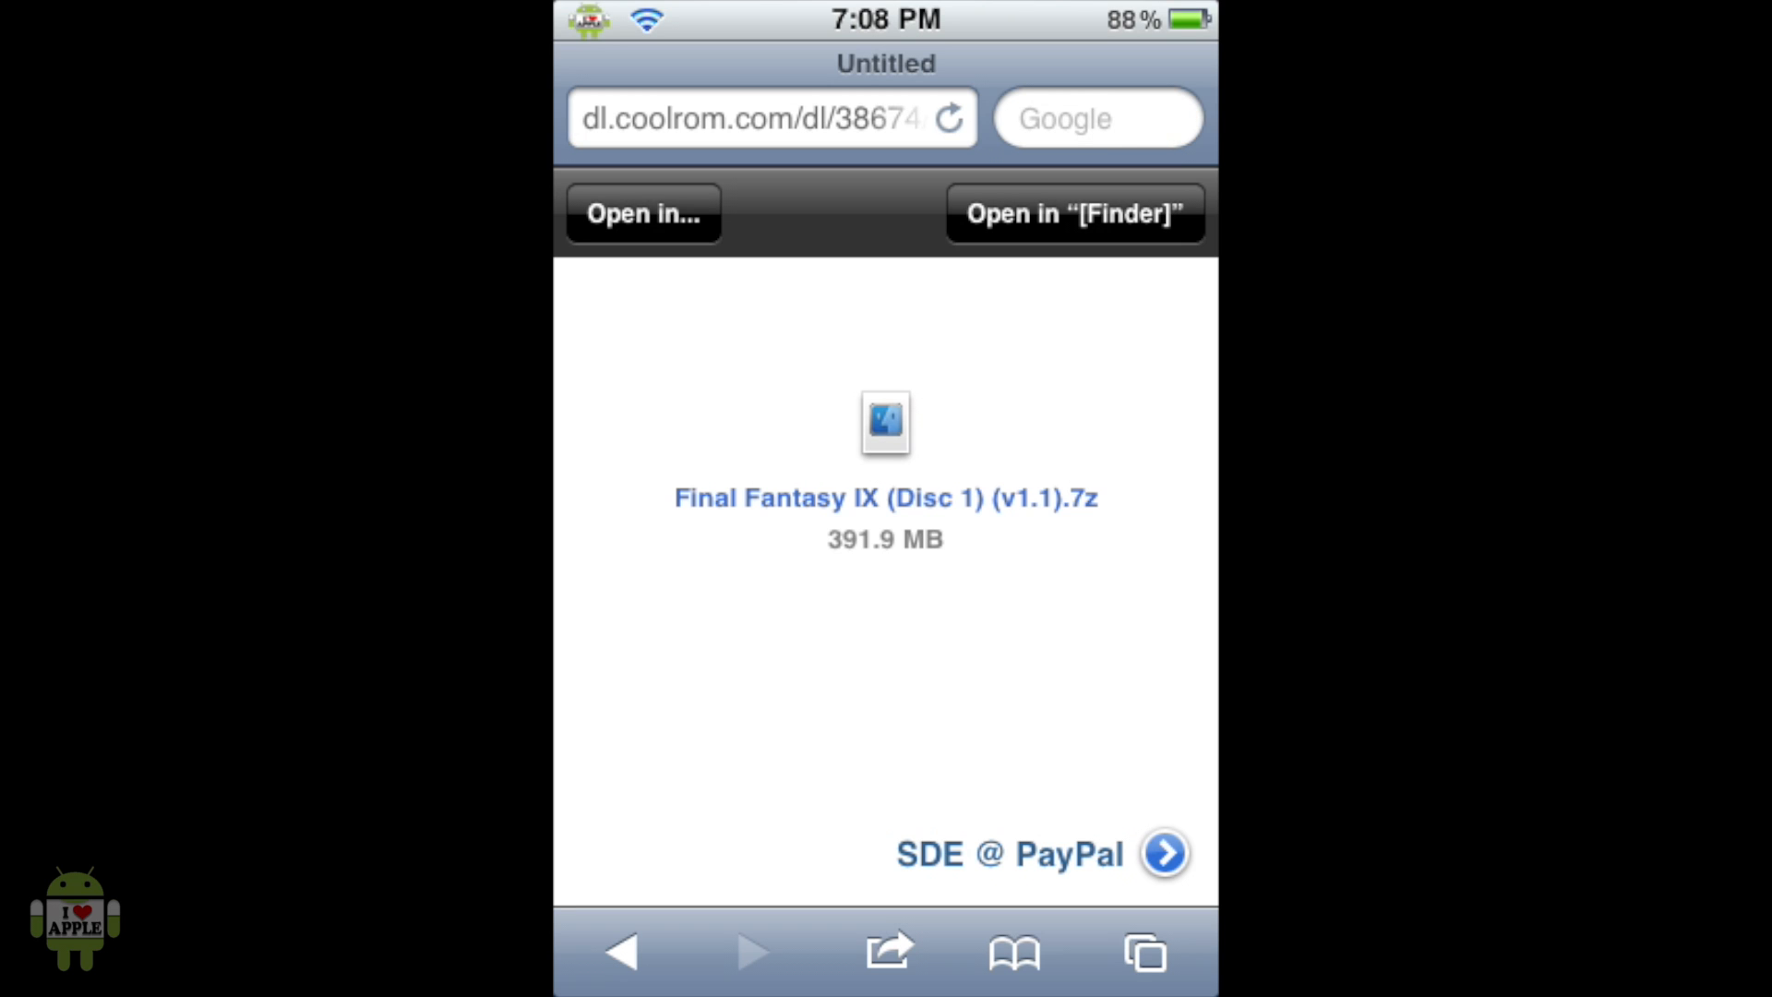
- Send the downloaded Final Fantasy IX .7z to another app via Open in..
left_click(644, 213)
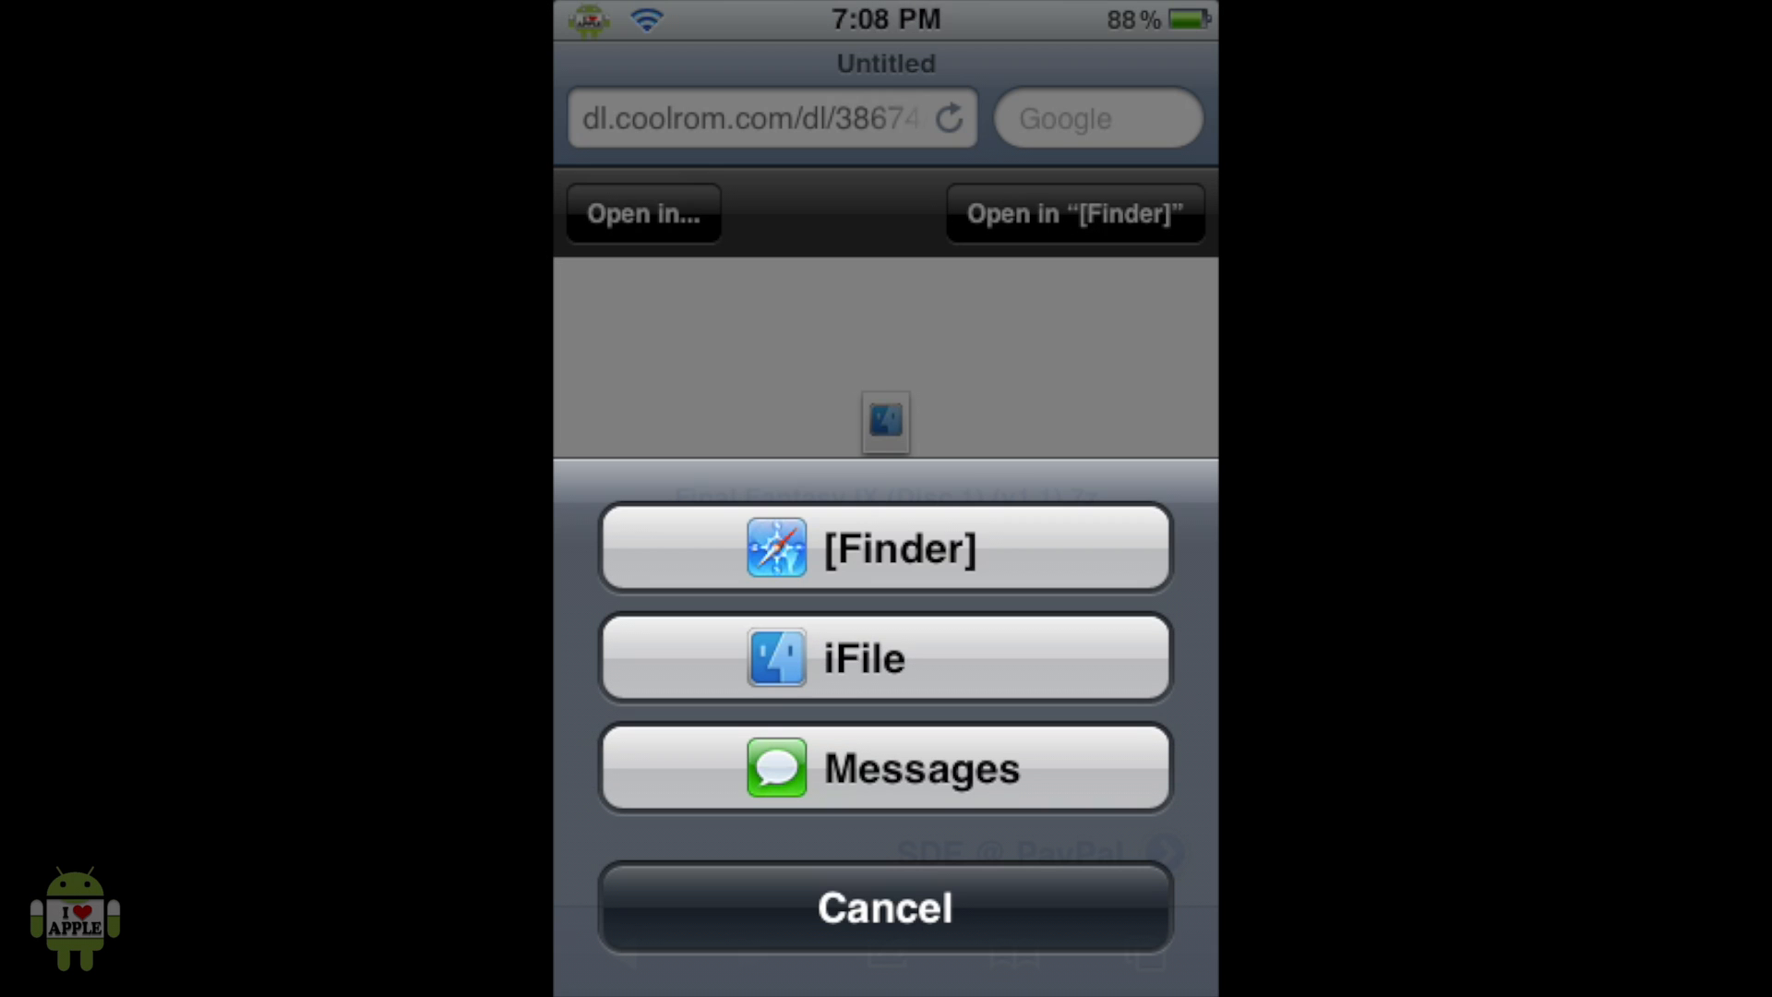
left_click(885, 549)
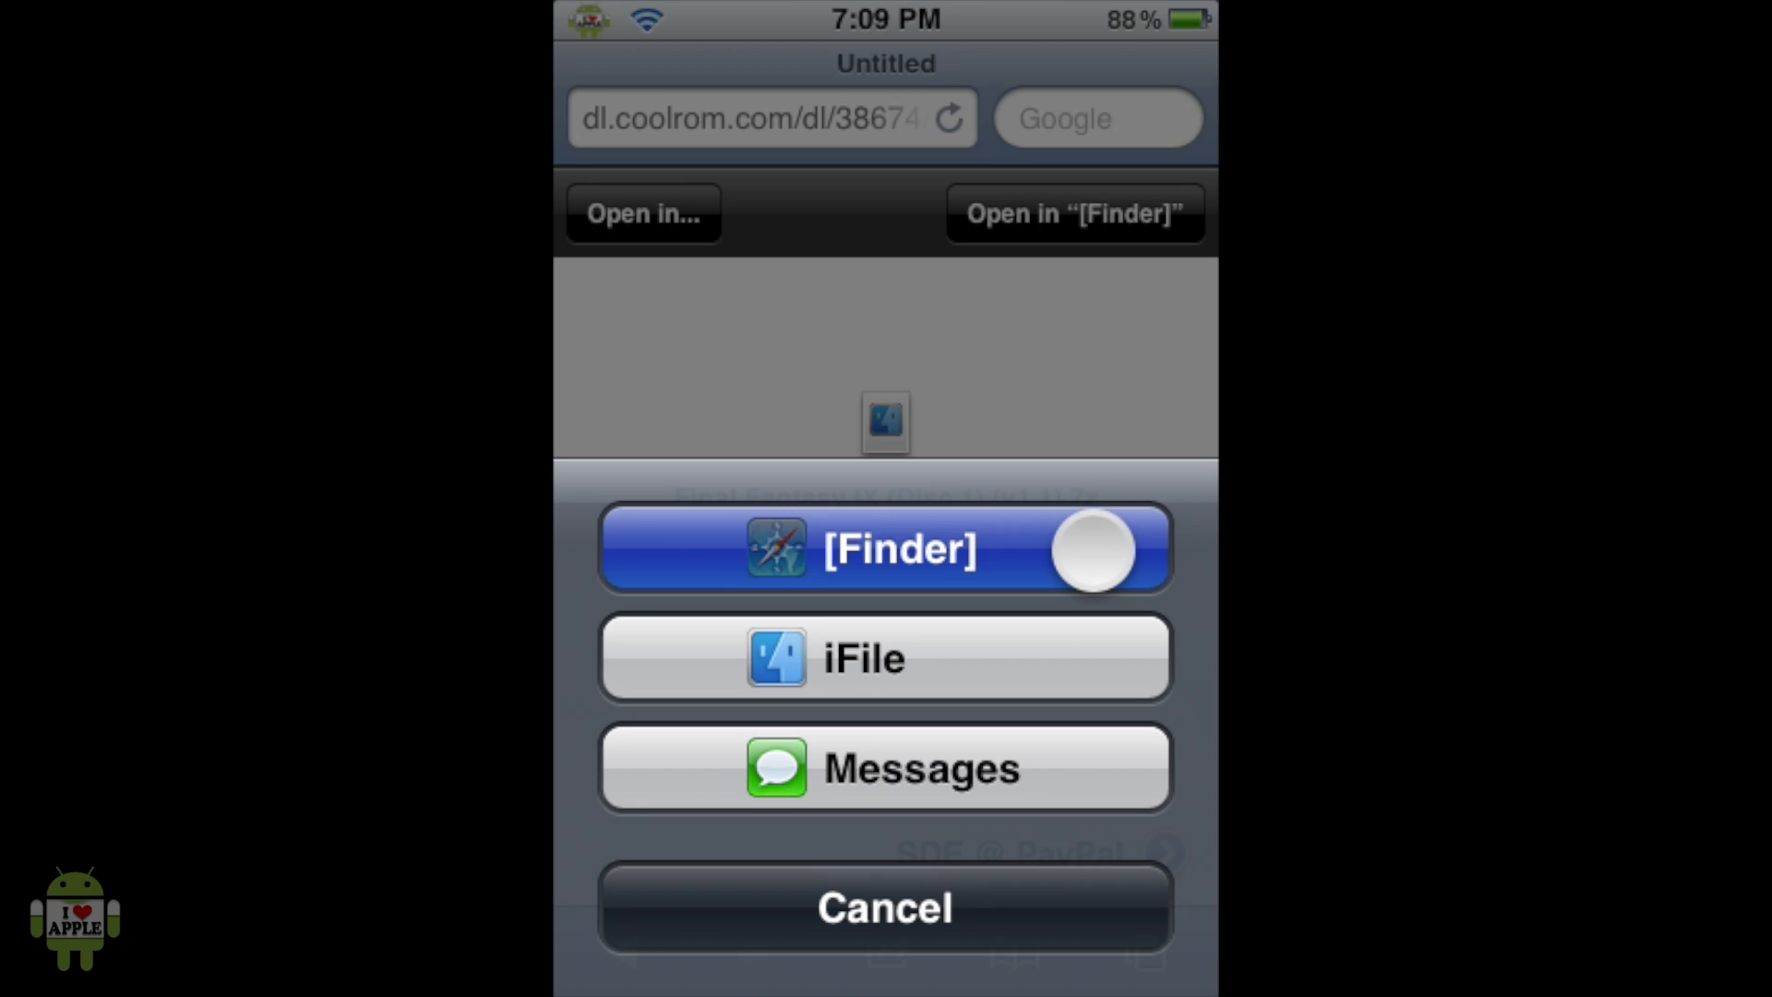
left_click(886, 548)
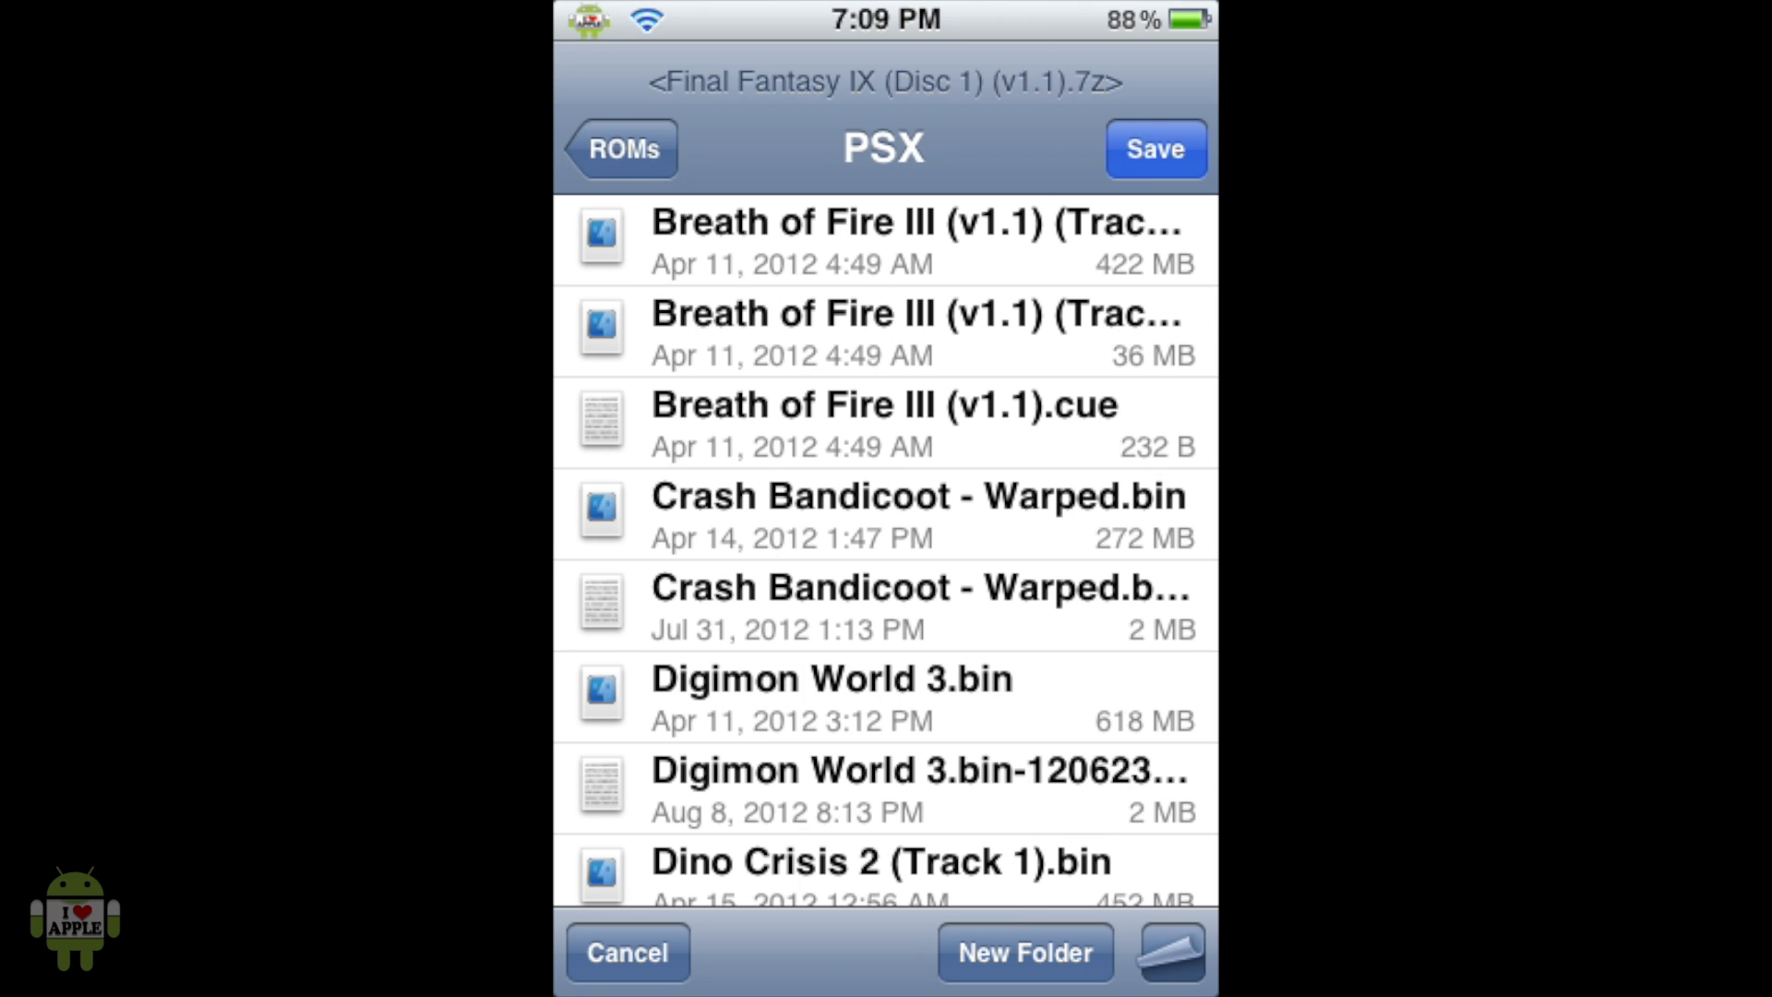
- Choose Media/ROMs/PSX as the save location for the Final Fantasy IX download
left_click(620, 148)
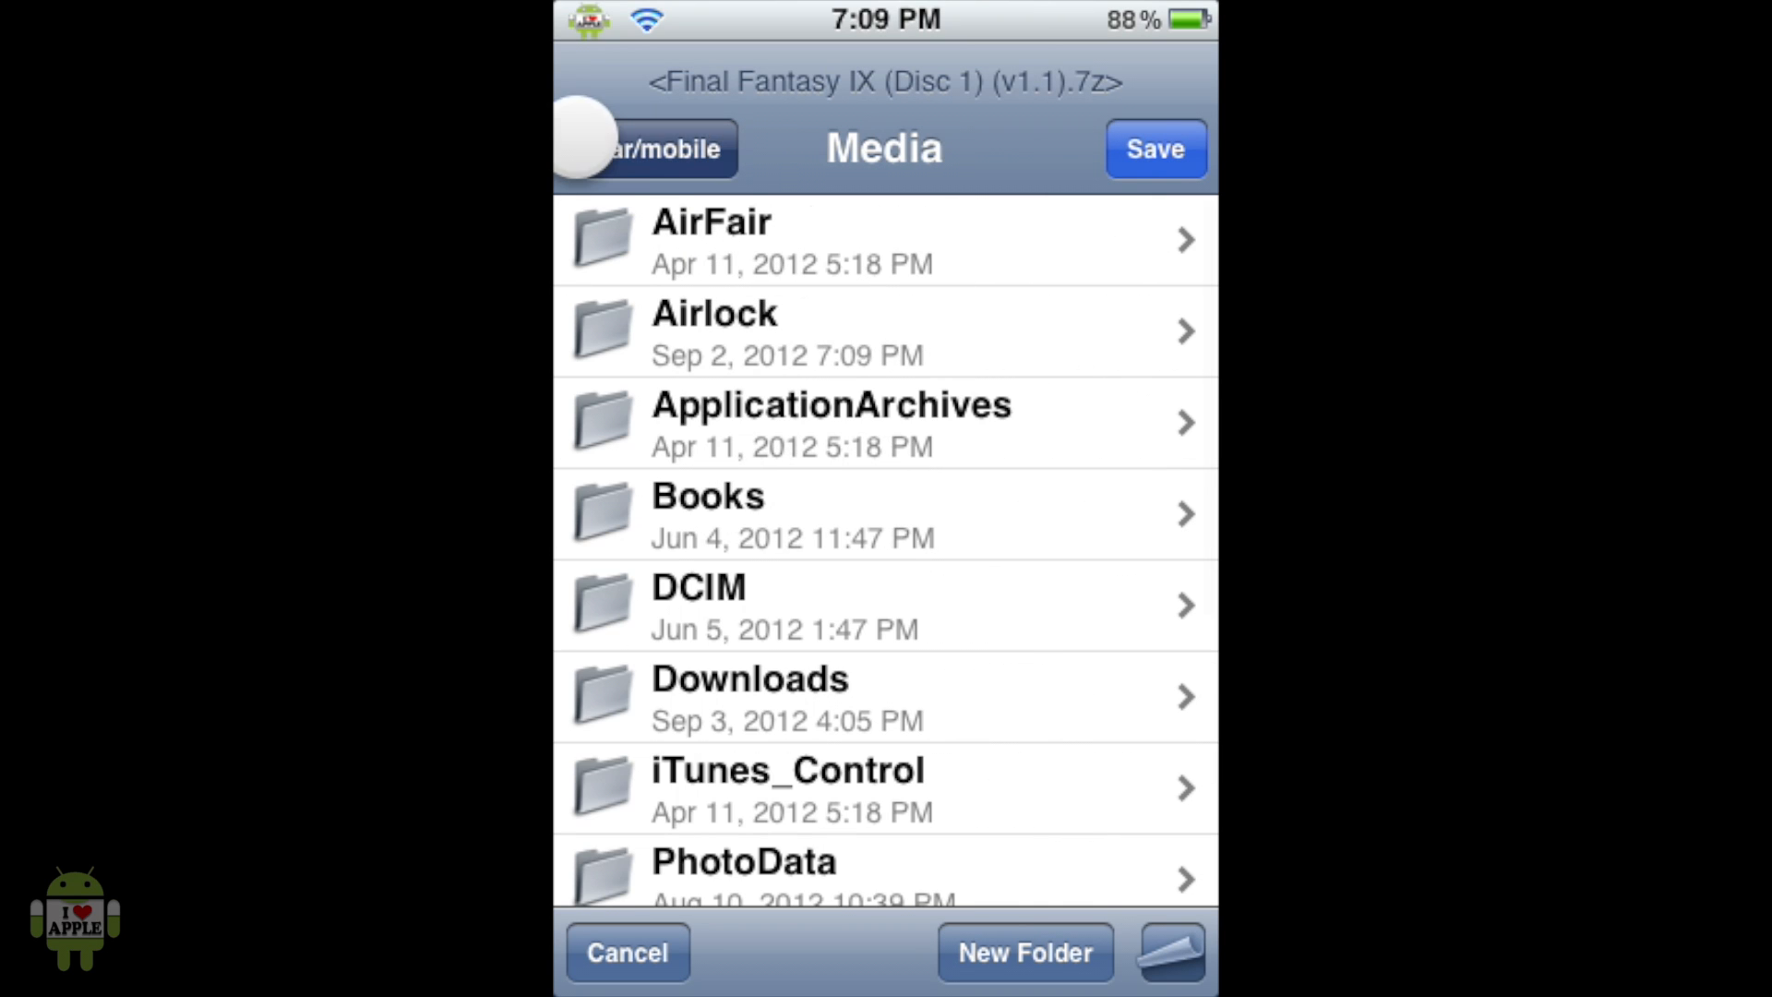
left_click(644, 148)
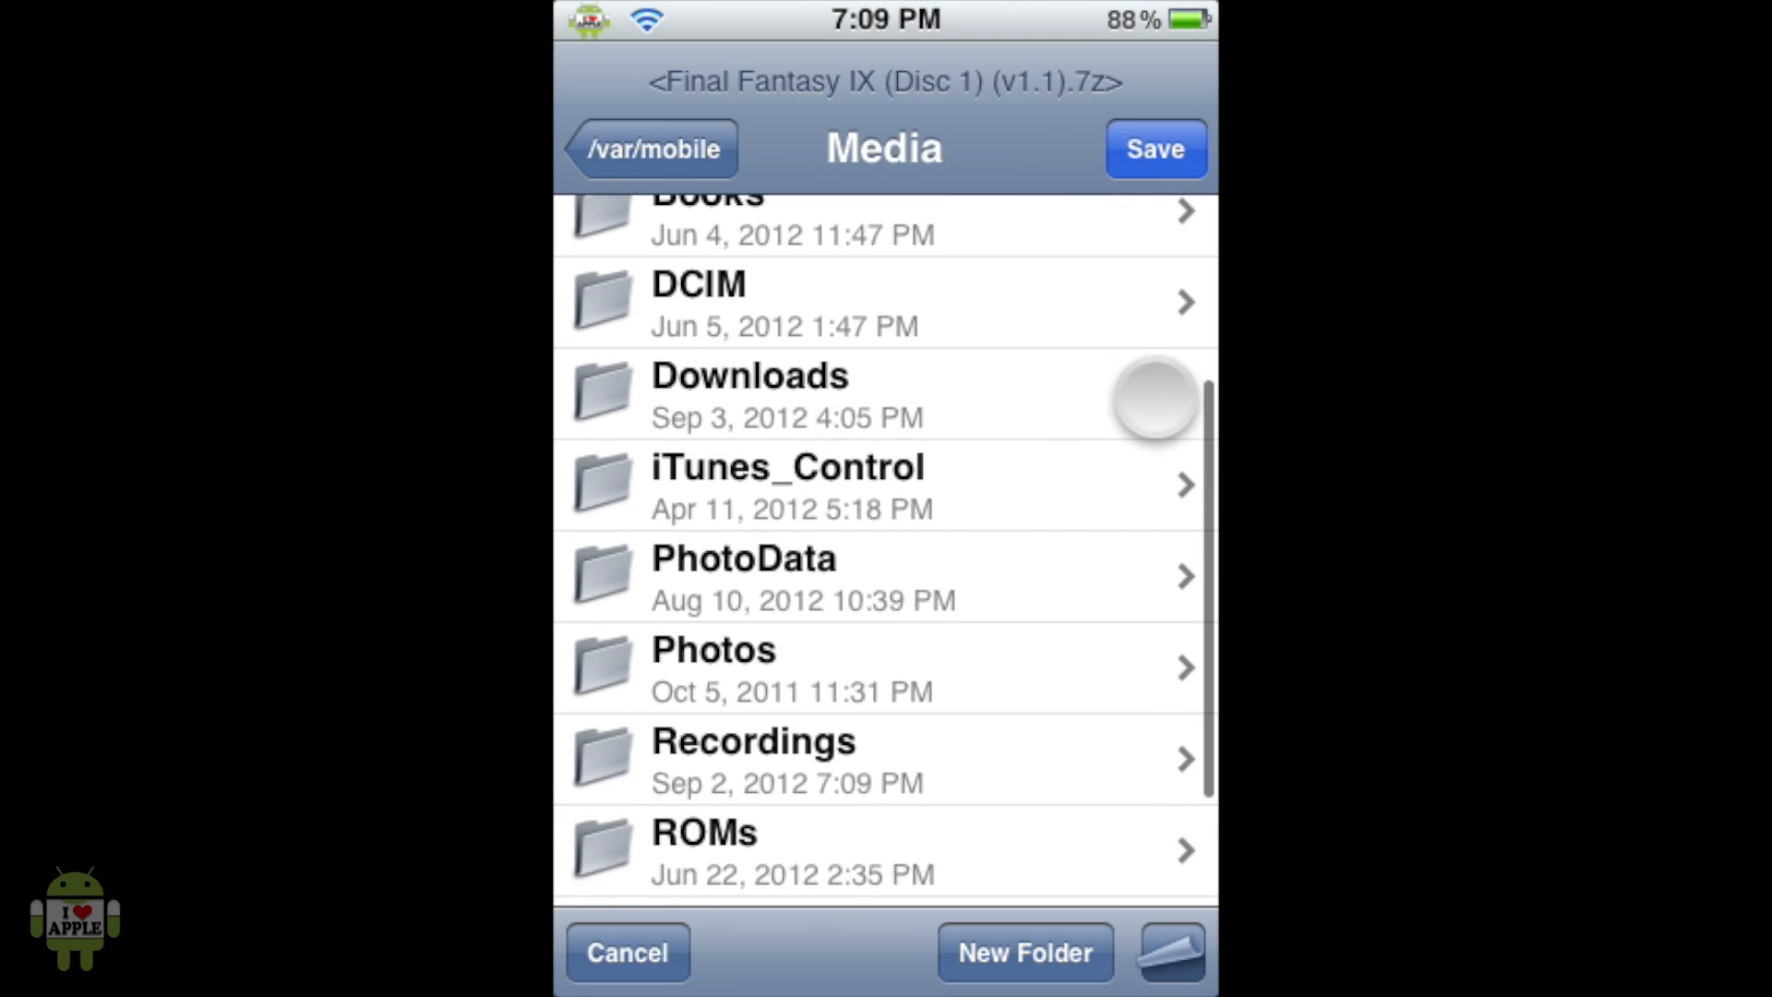
left_click(791, 850)
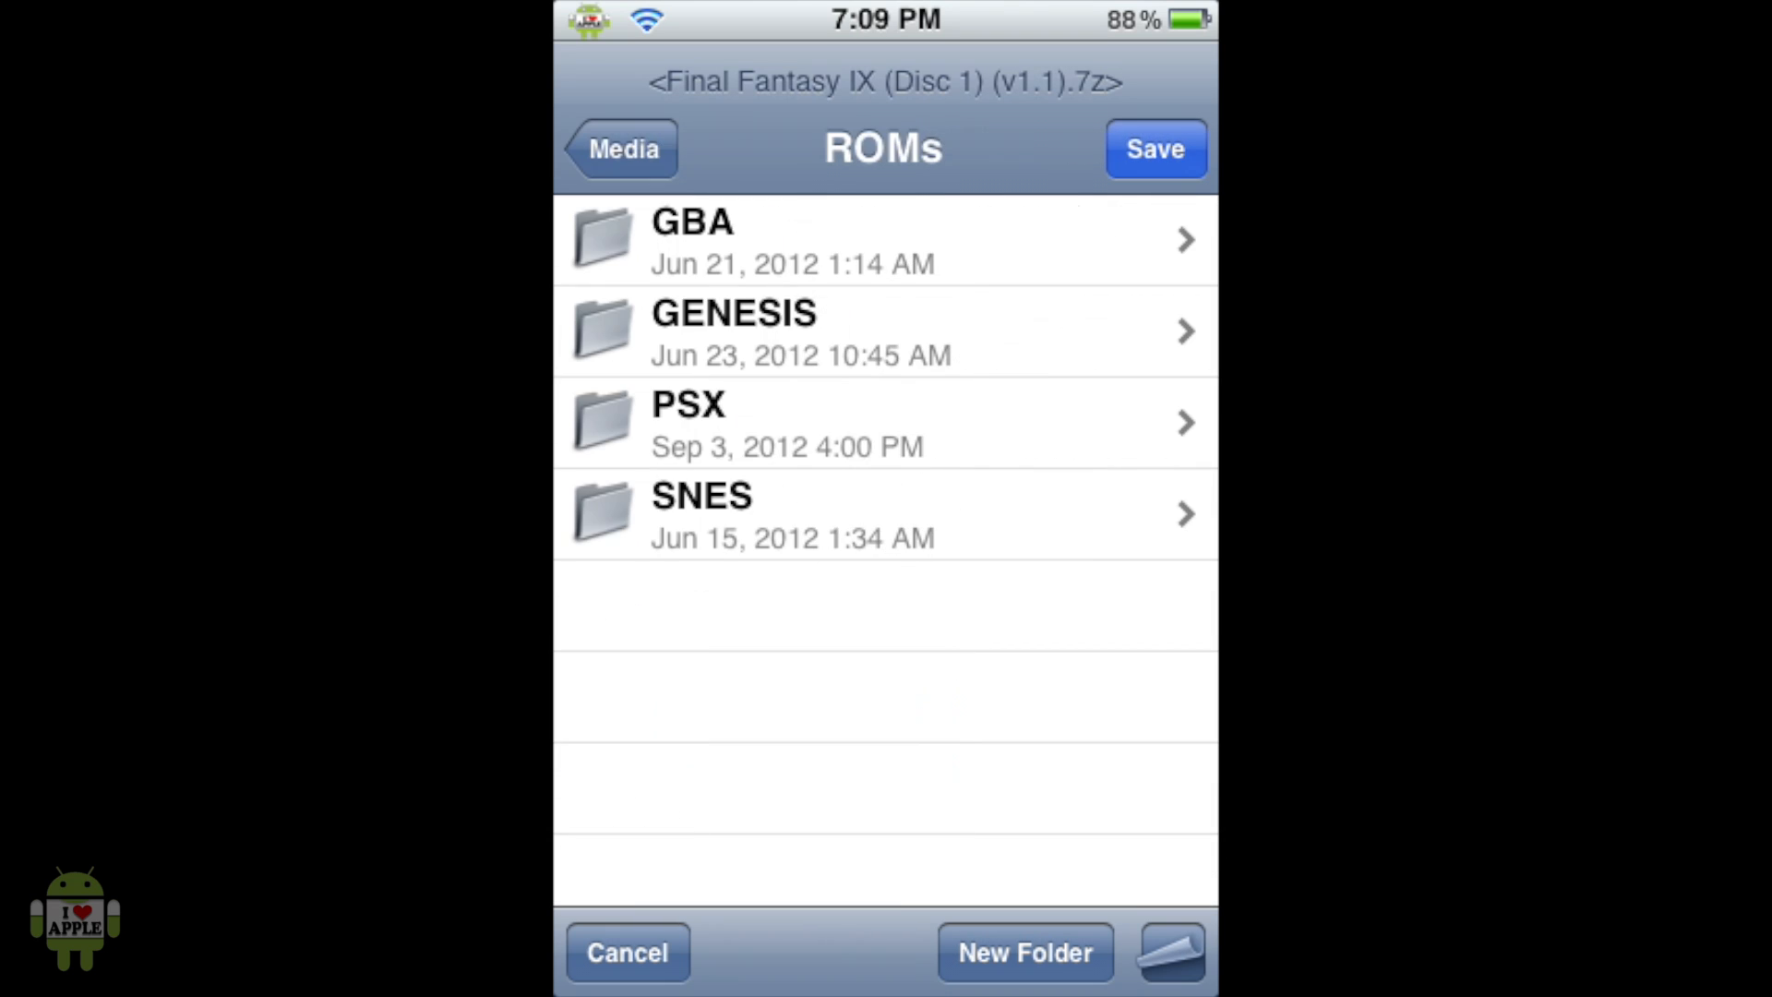
left_click(791, 423)
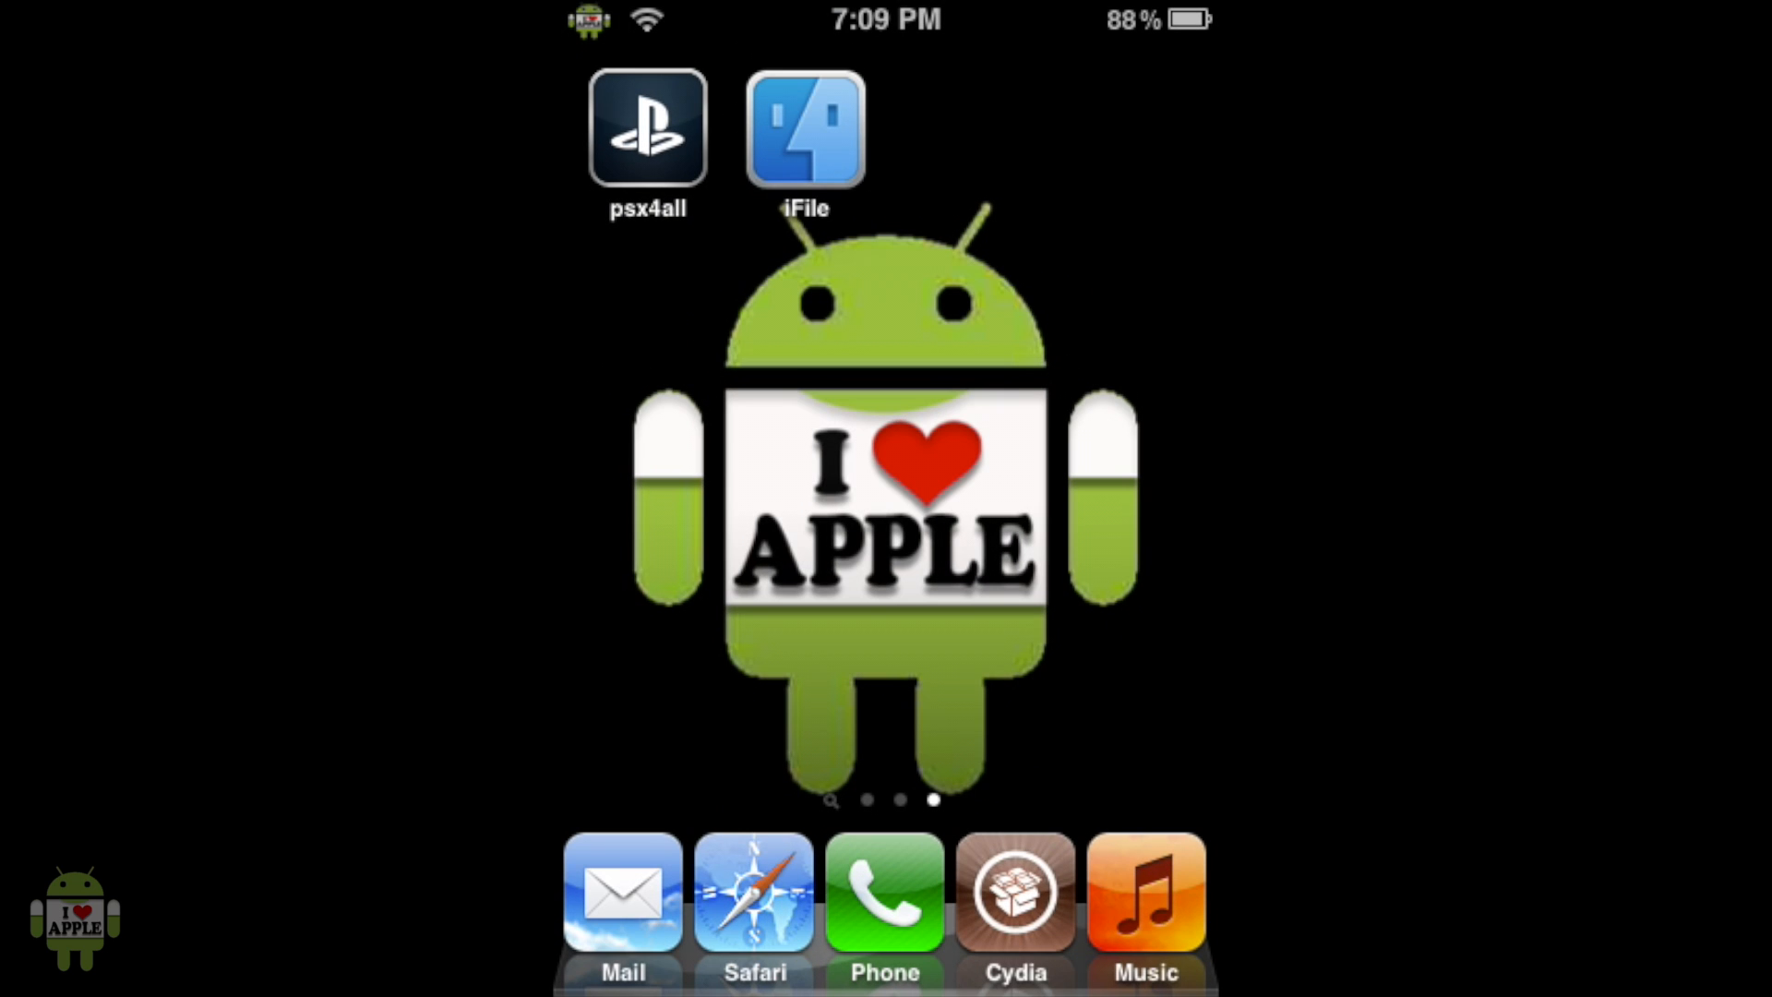
- In iFile, scroll the ROMs/PSX folder and open the Final Fantasy IX .7z archive
left_click(804, 127)
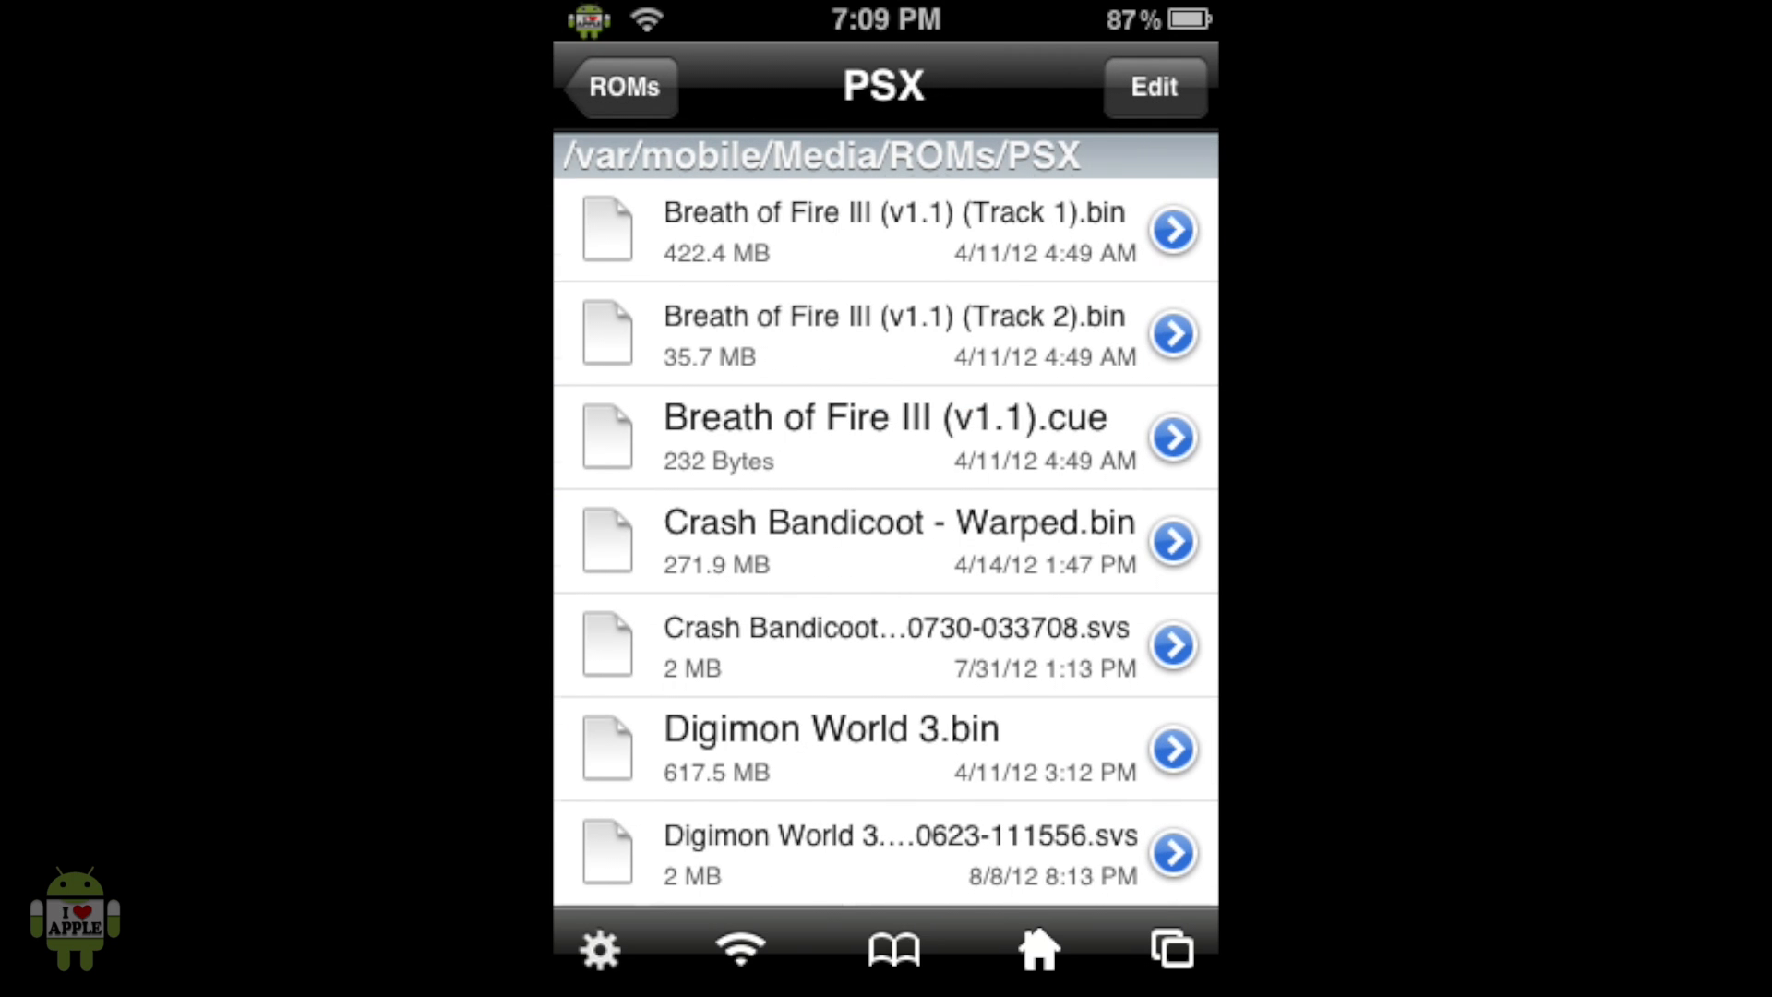
scroll("down", 3)
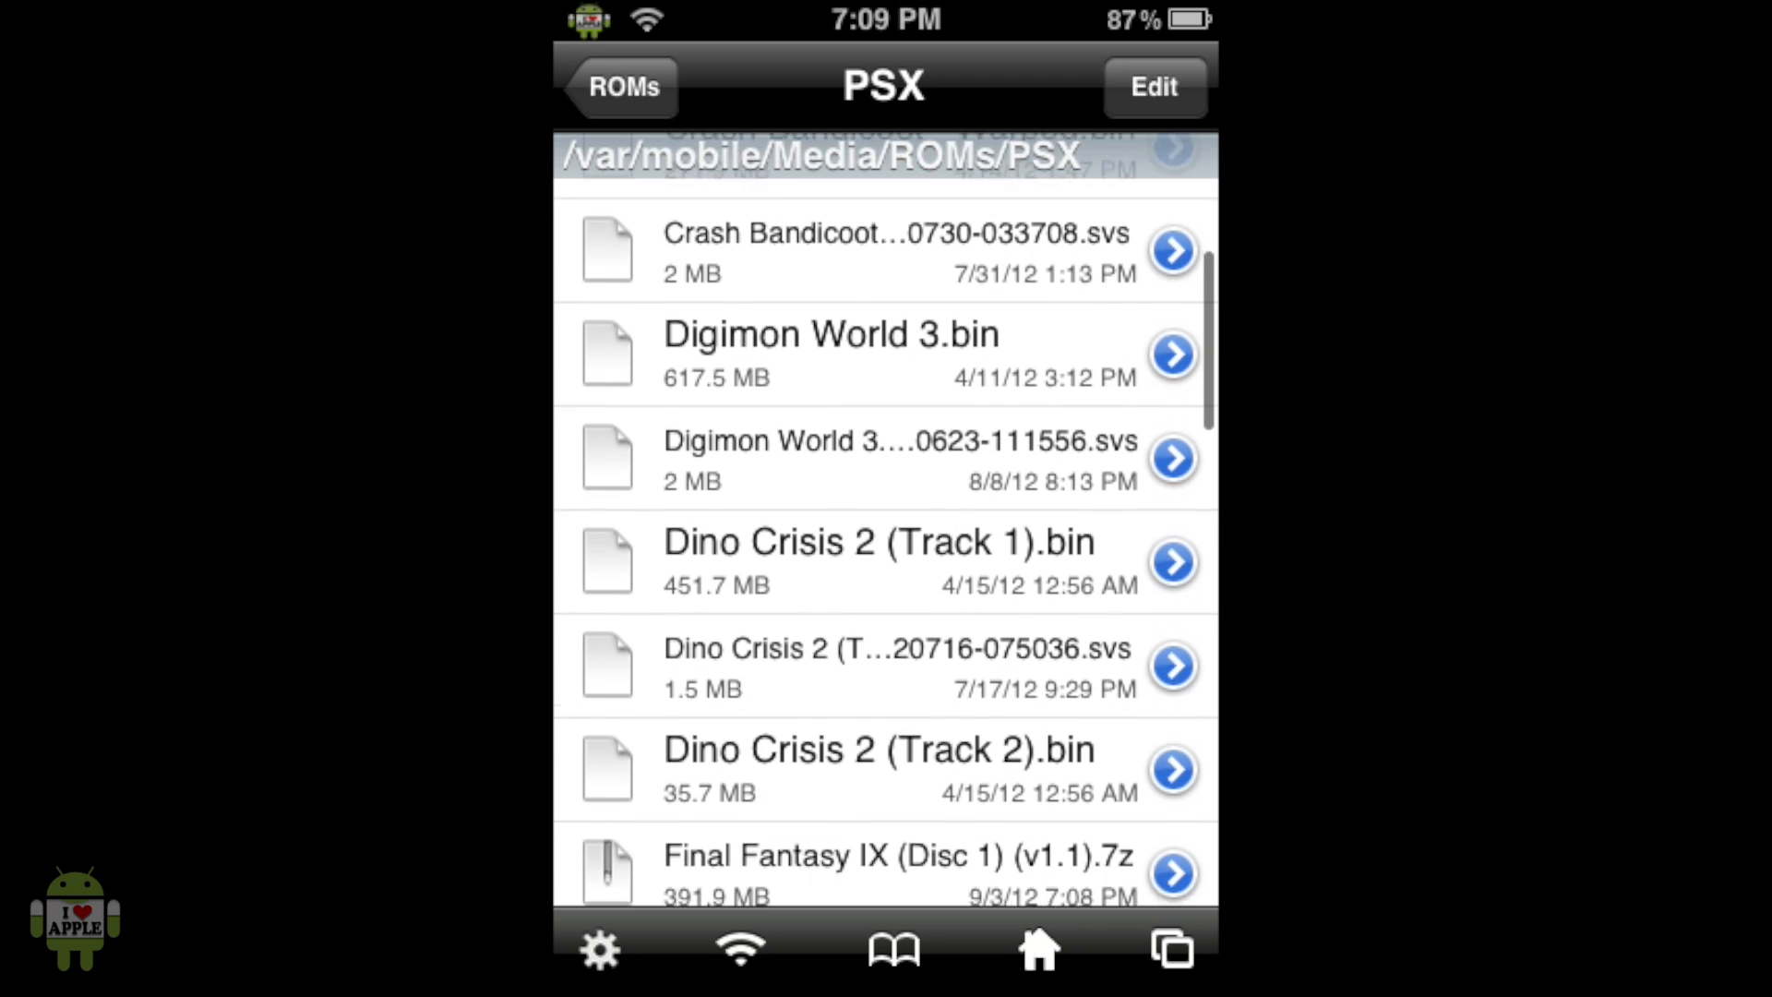
scroll("down", 3)
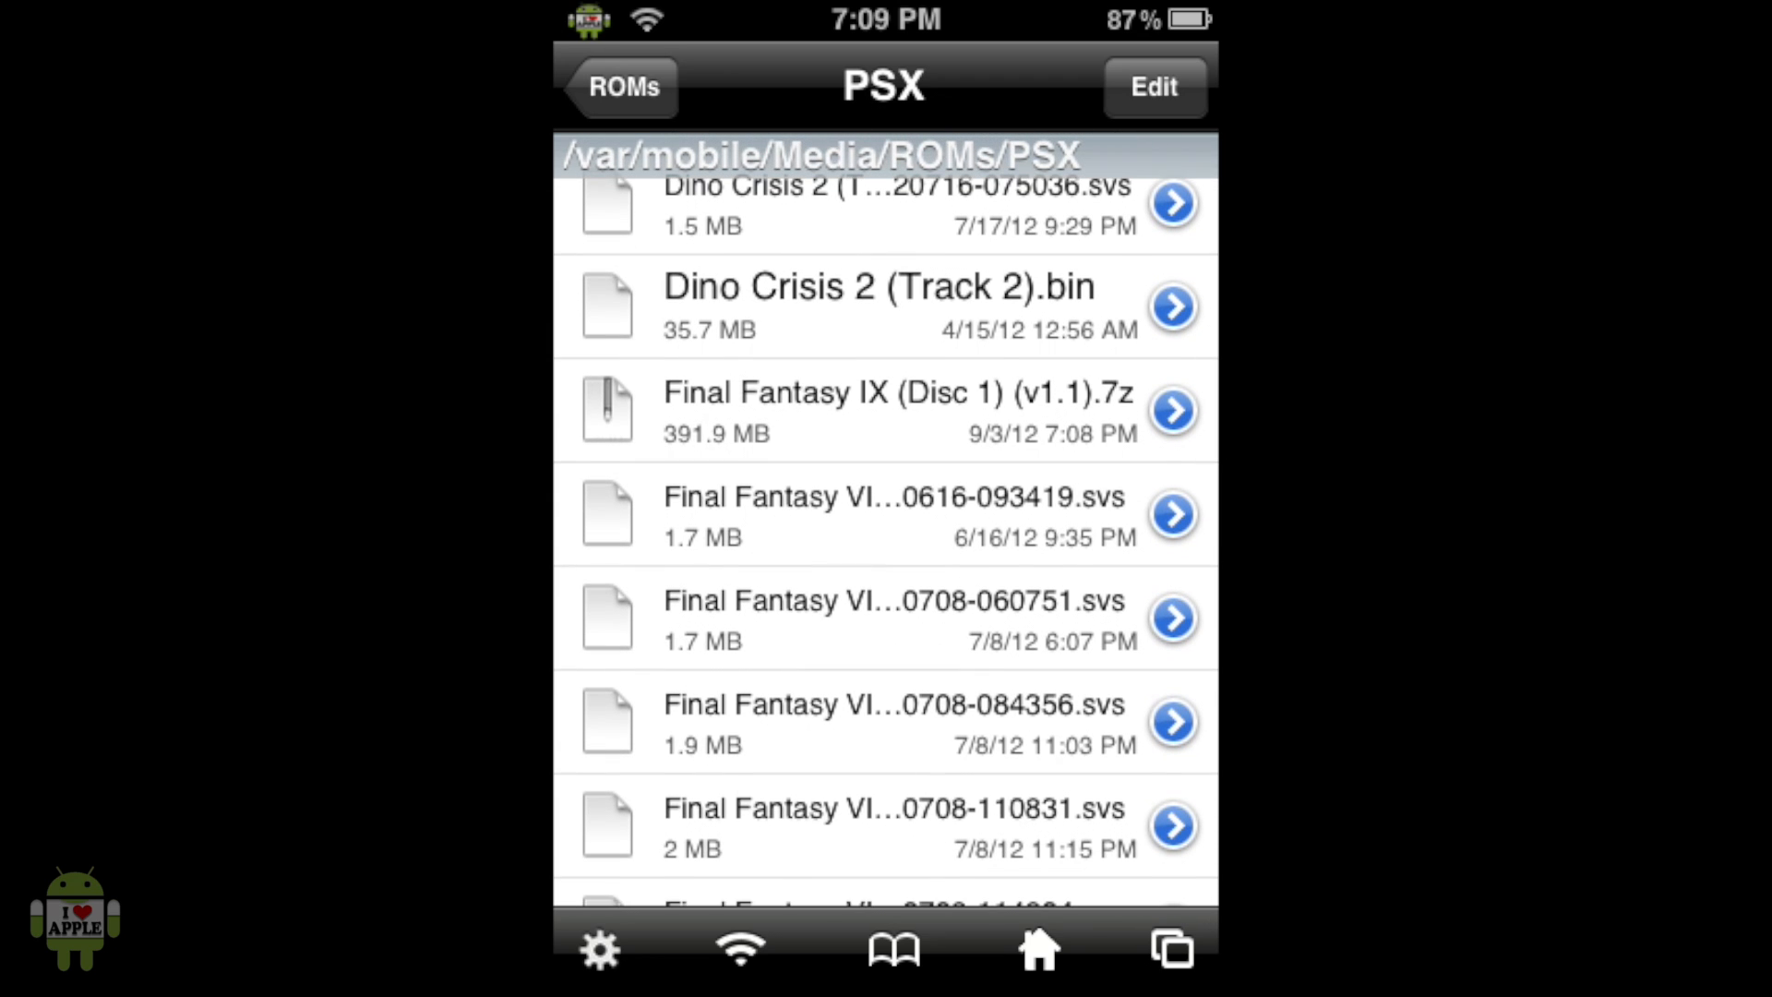
left_click(892, 408)
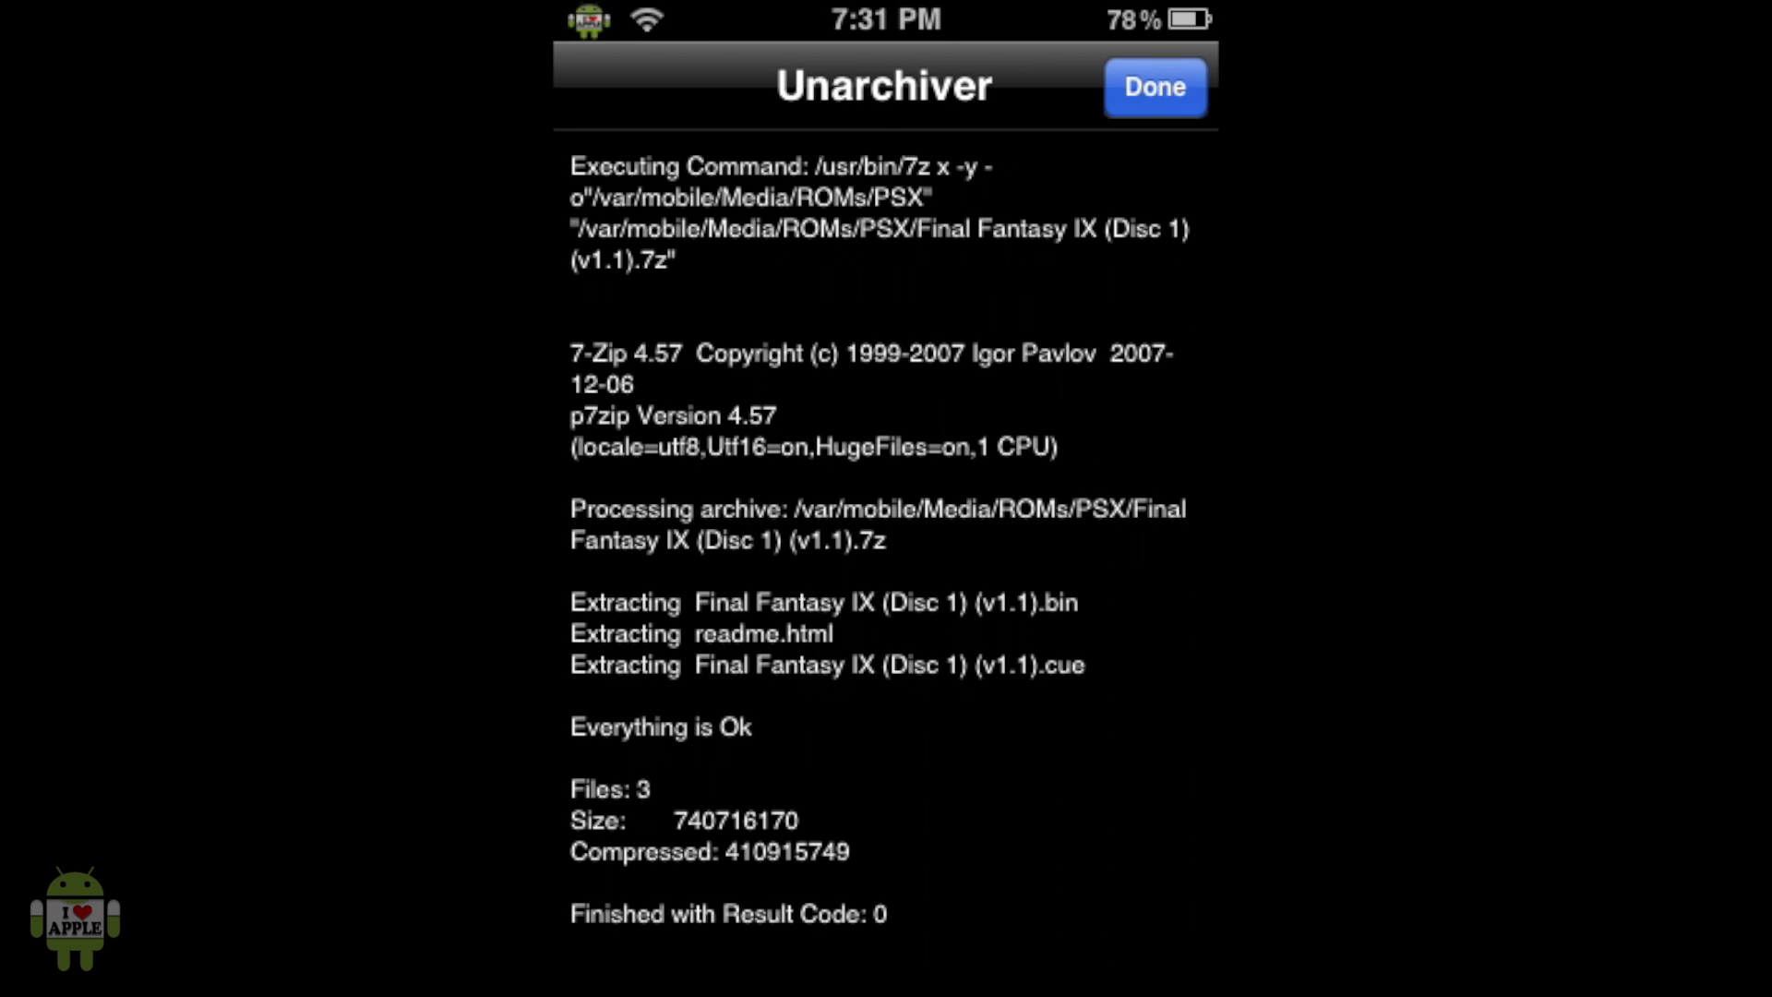
- Dismiss the 7-Zip extraction report once the .bin and .cue files are created
left_click(1154, 87)
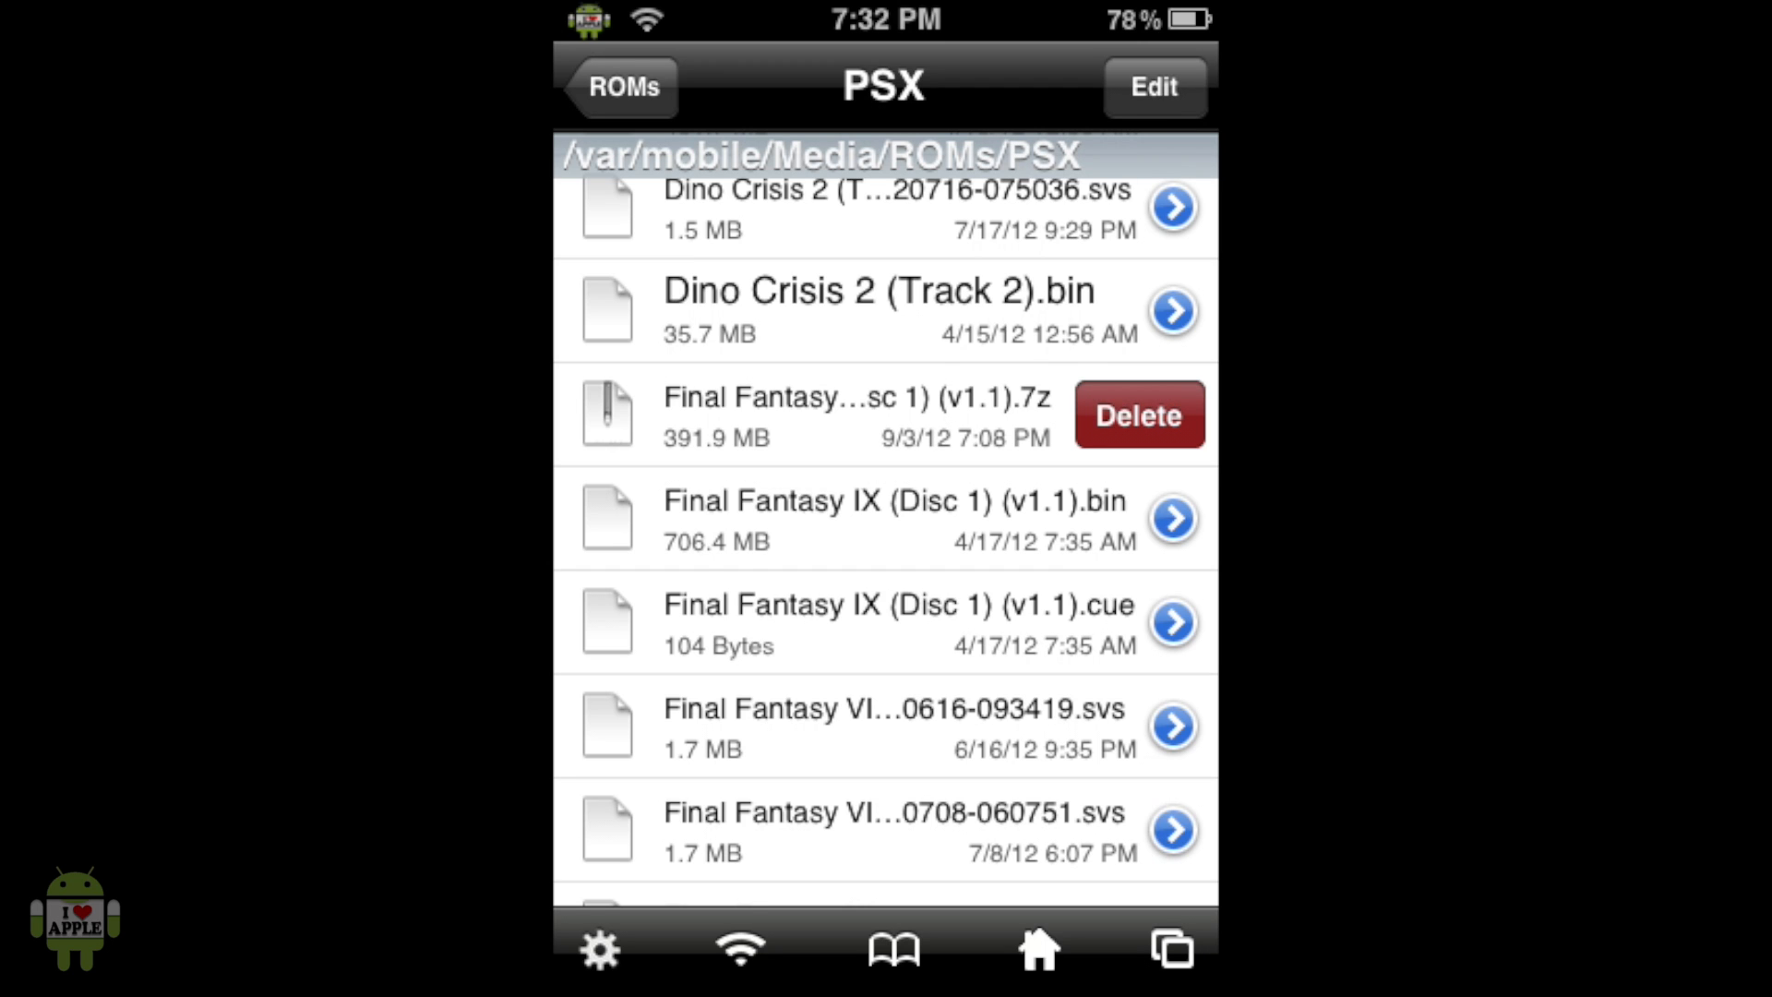
- Delete the leftover Final Fantasy IX archive and empty iFile's trash
left_click(1137, 415)
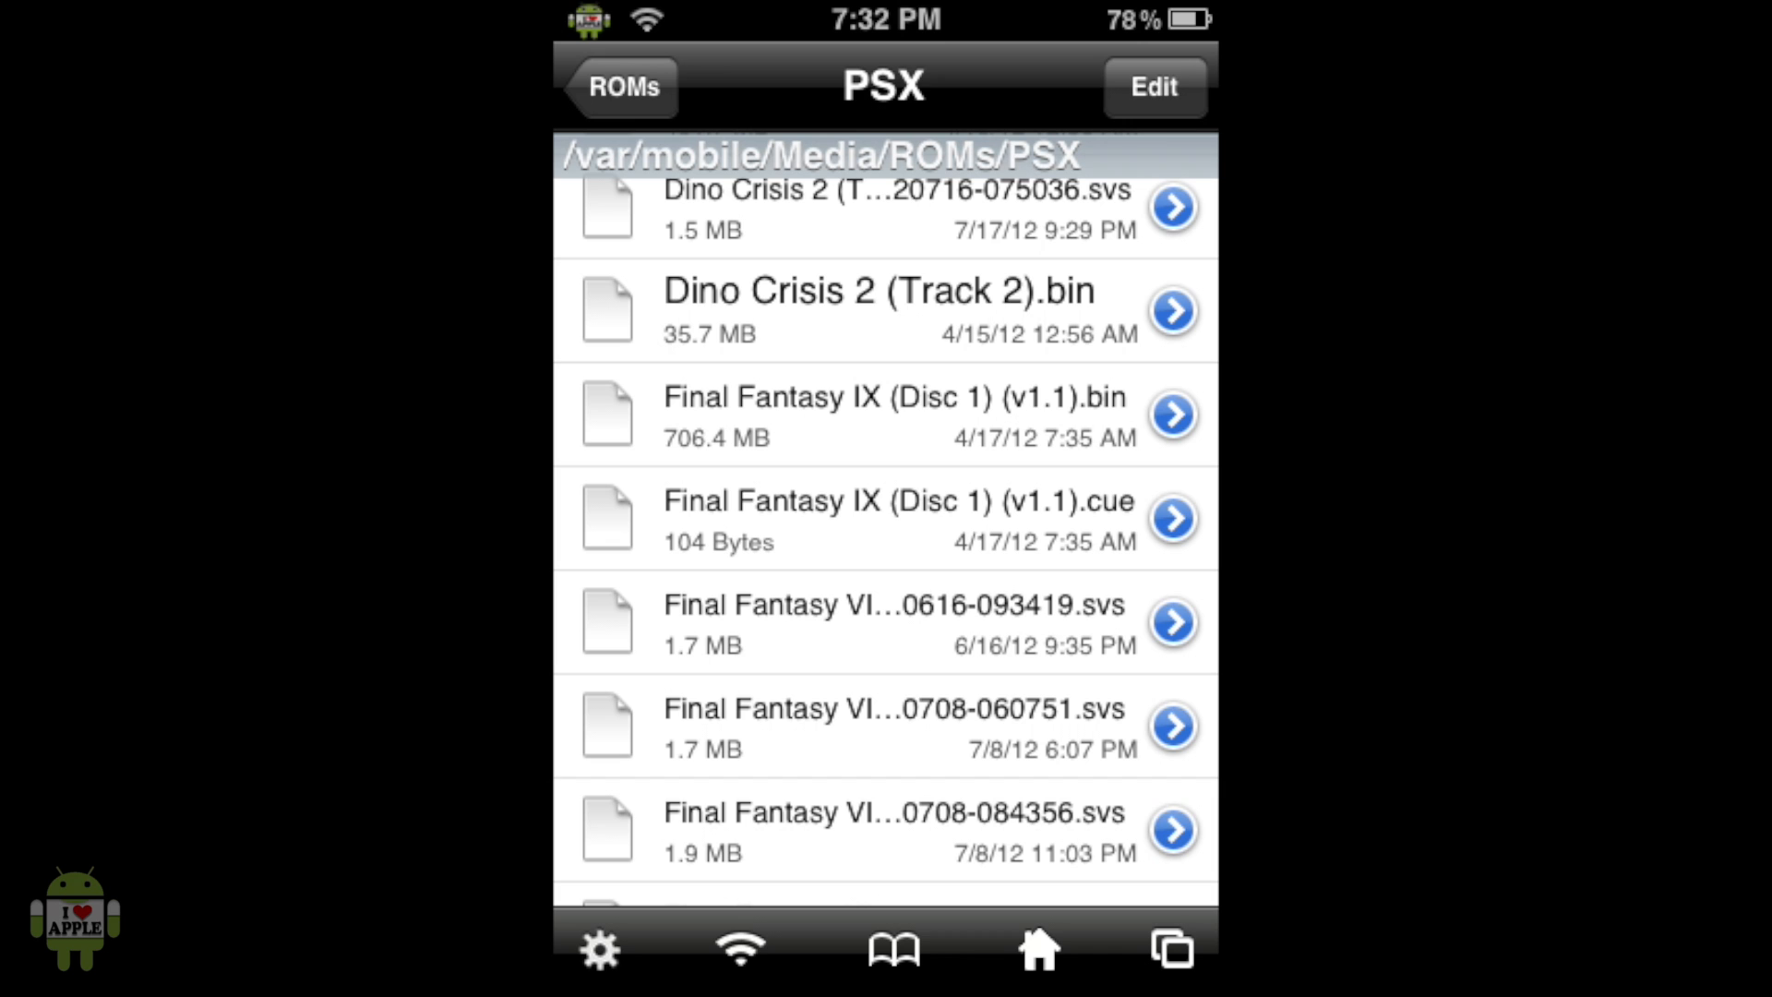
left_click(1155, 86)
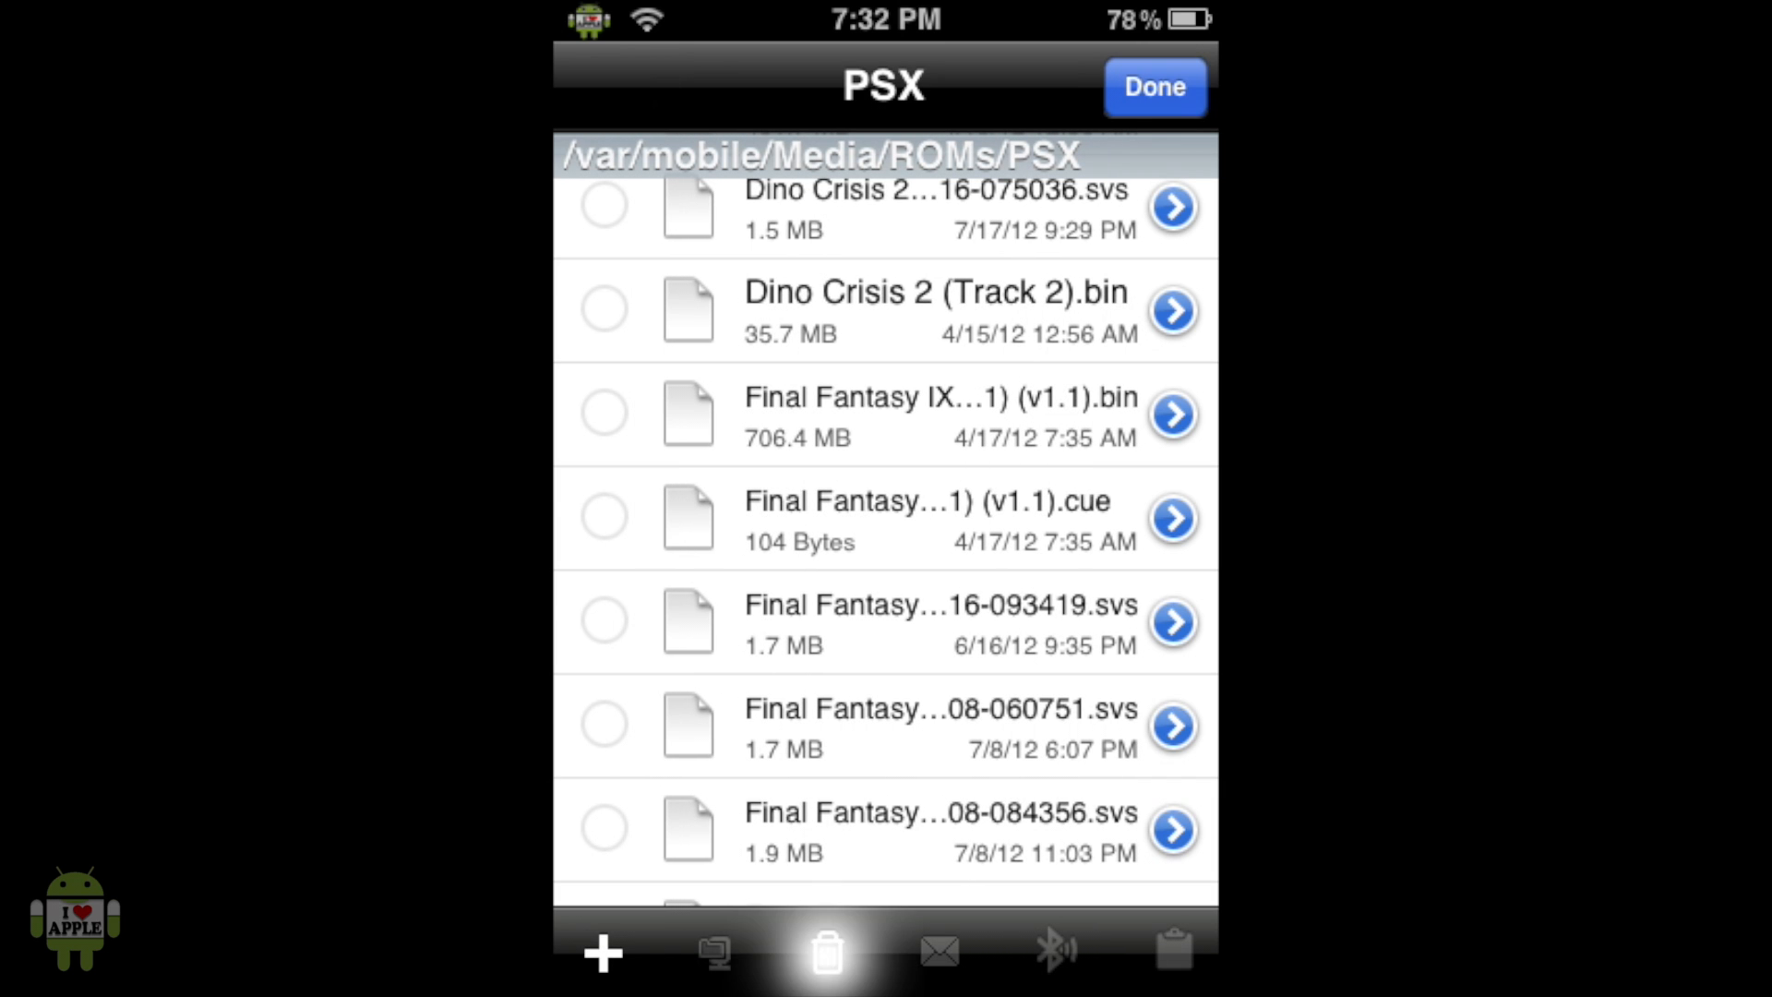
left_click(826, 949)
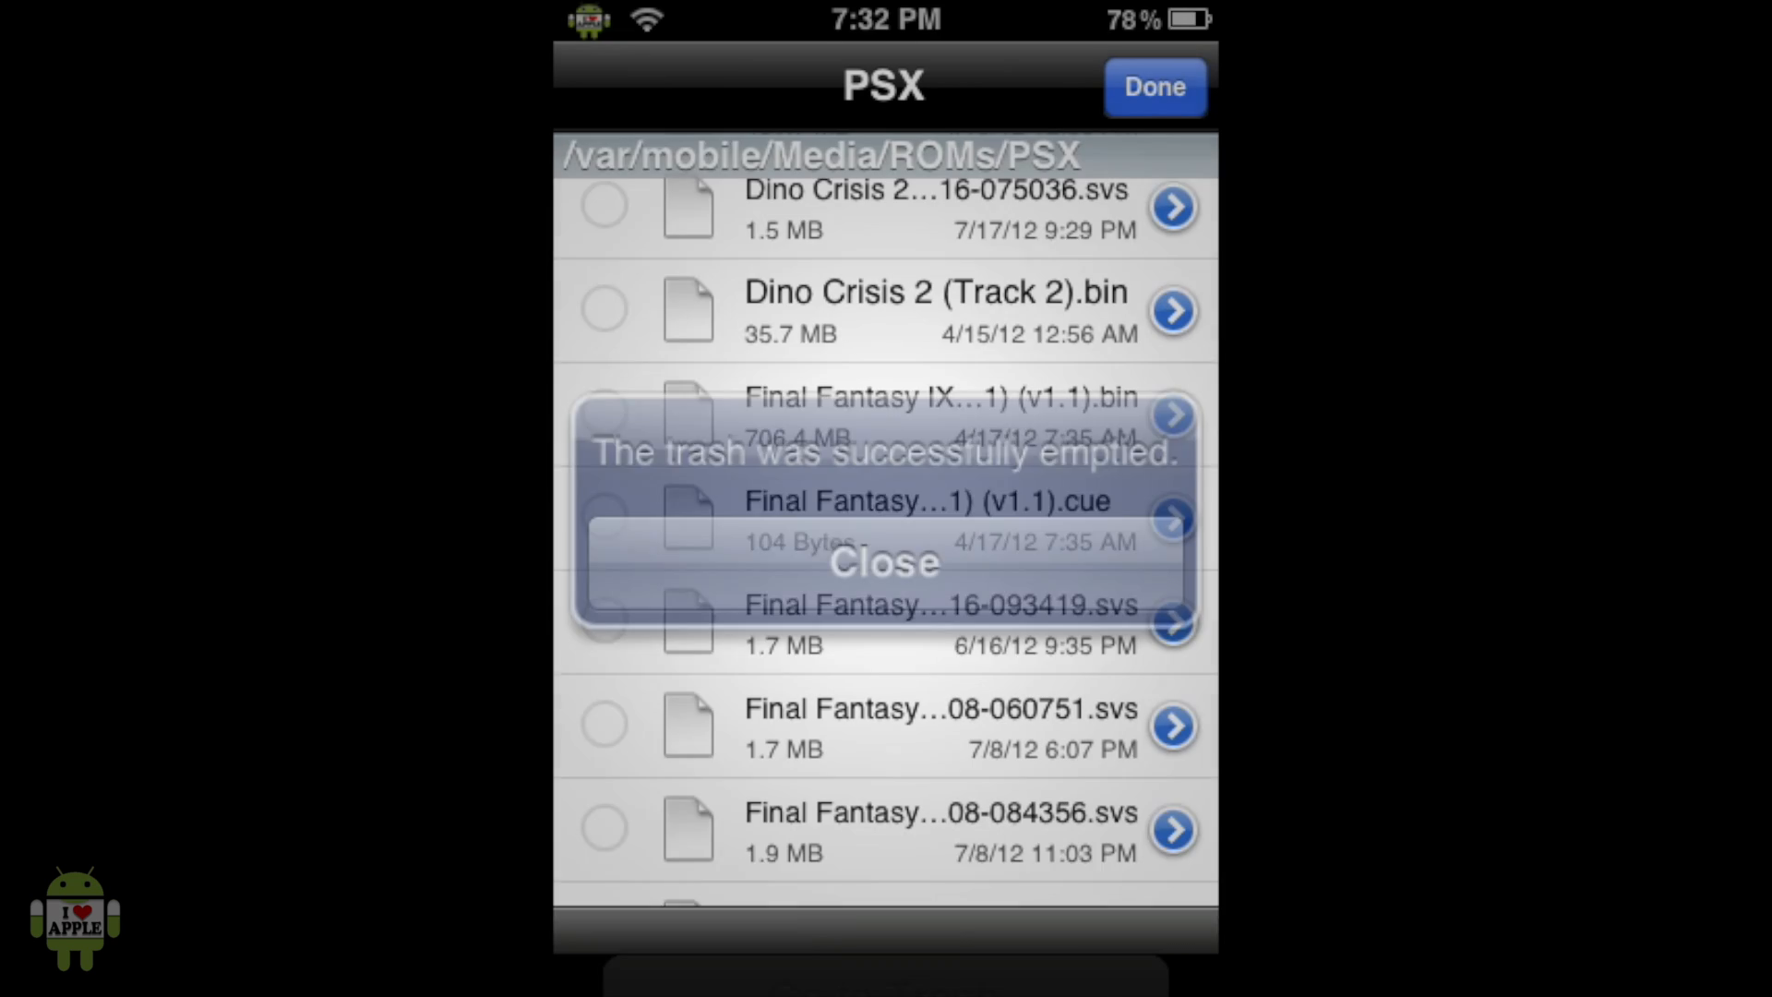
left_click(882, 563)
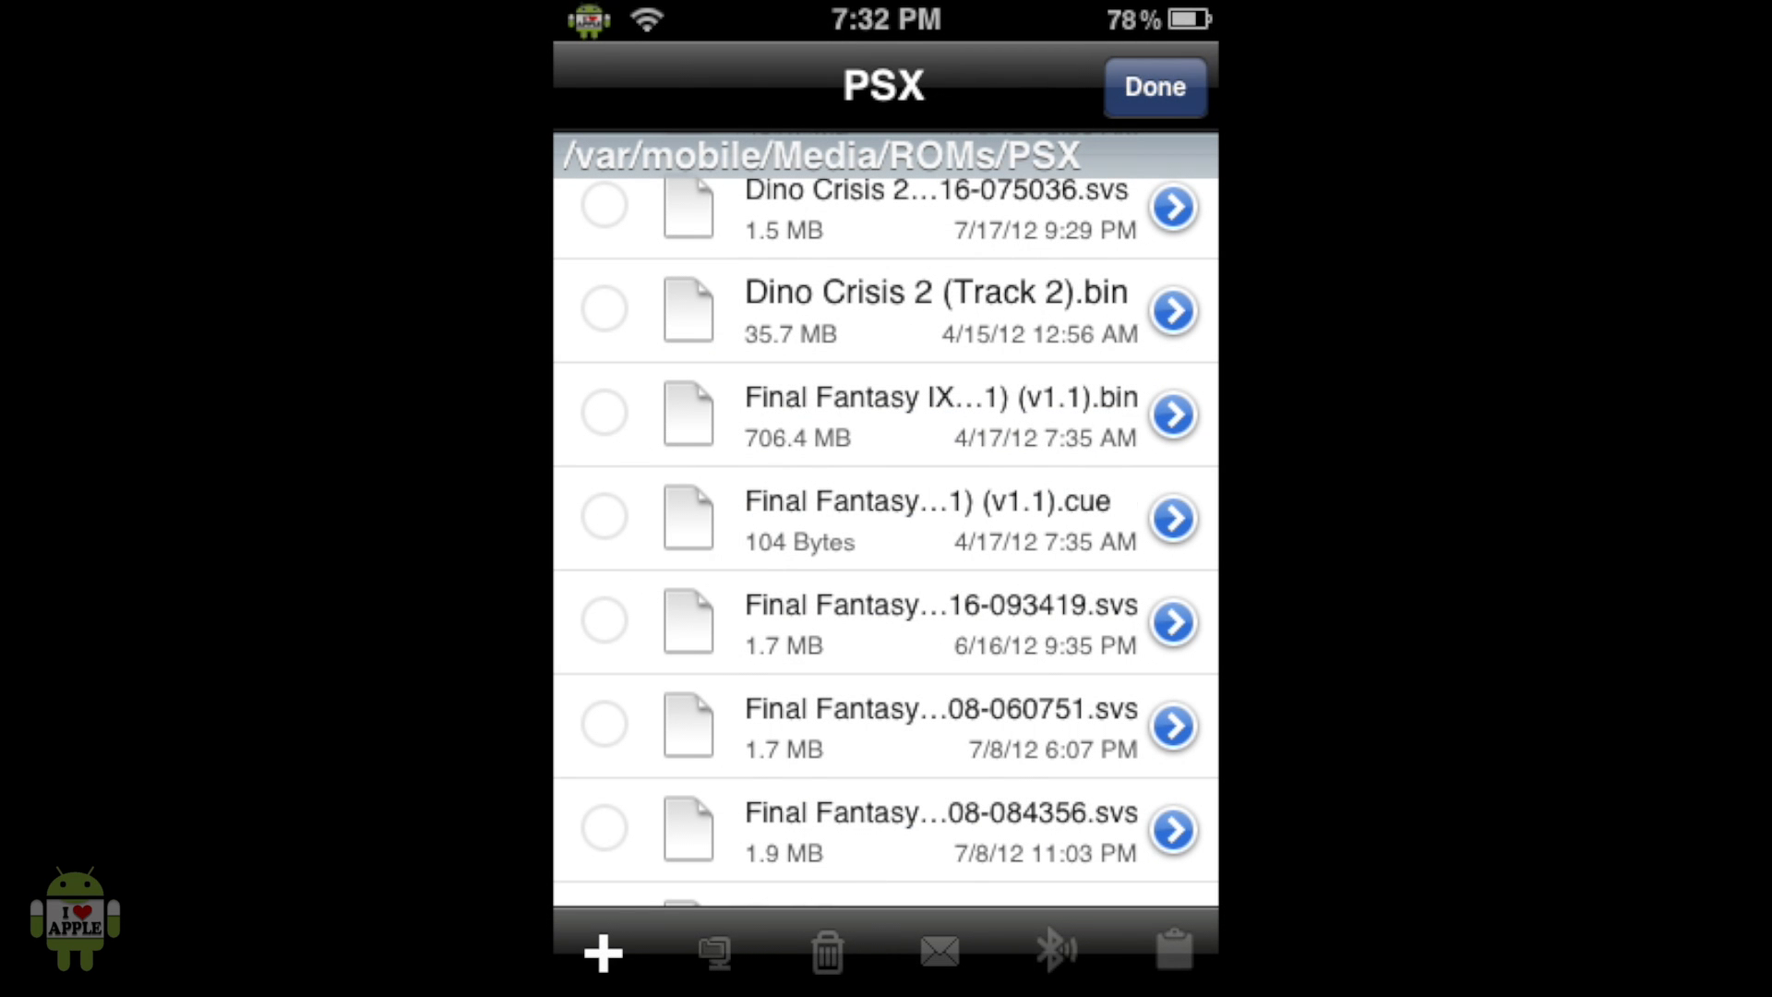
left_click(1153, 86)
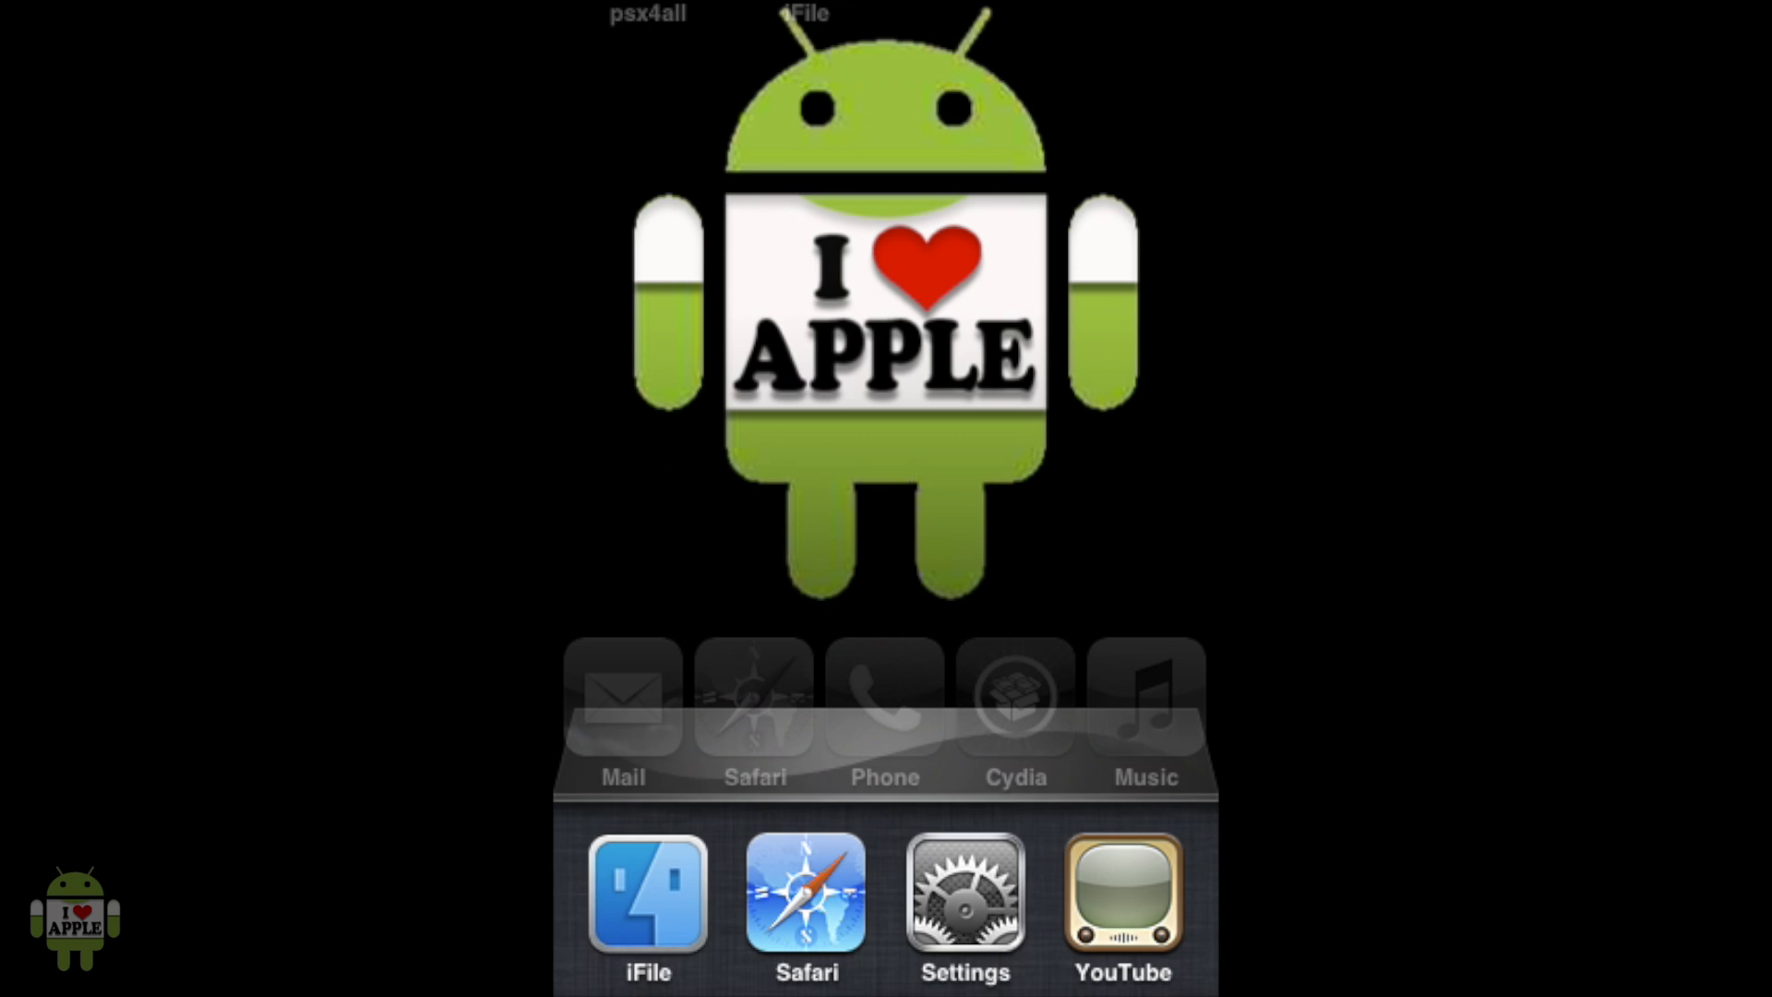
- Quit the background psx4all app from the multitasking bar
scroll("left", 3)
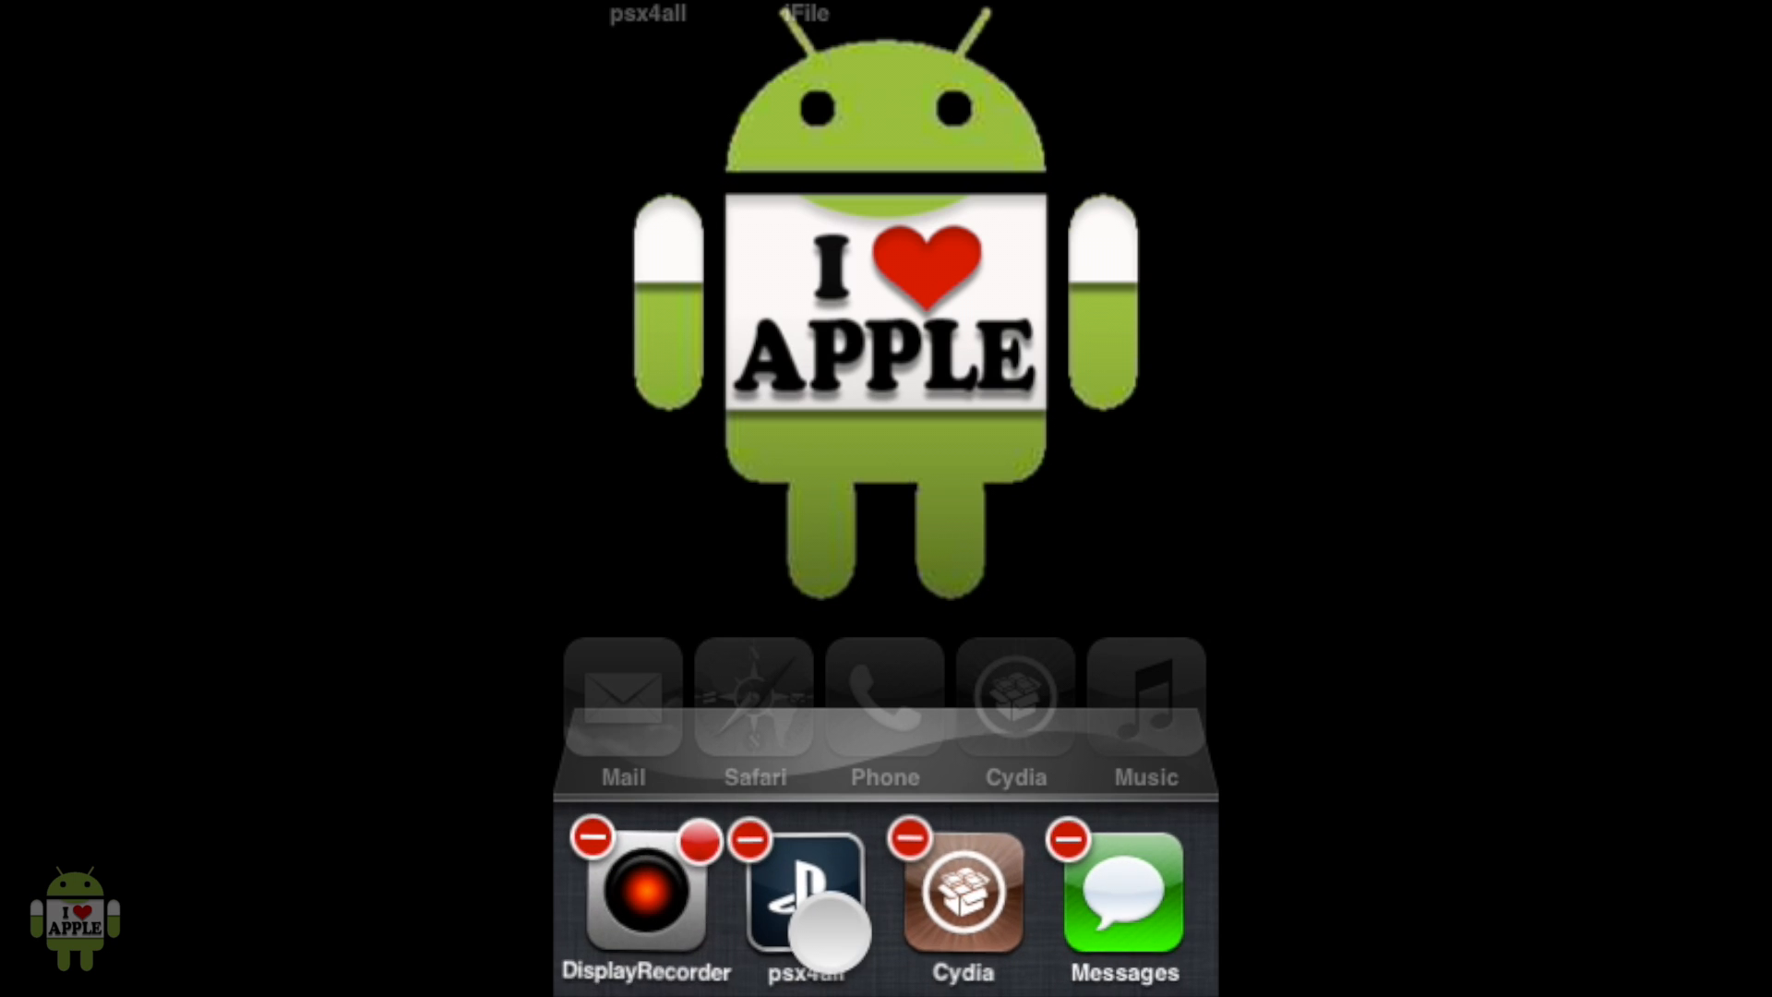
left_click(750, 839)
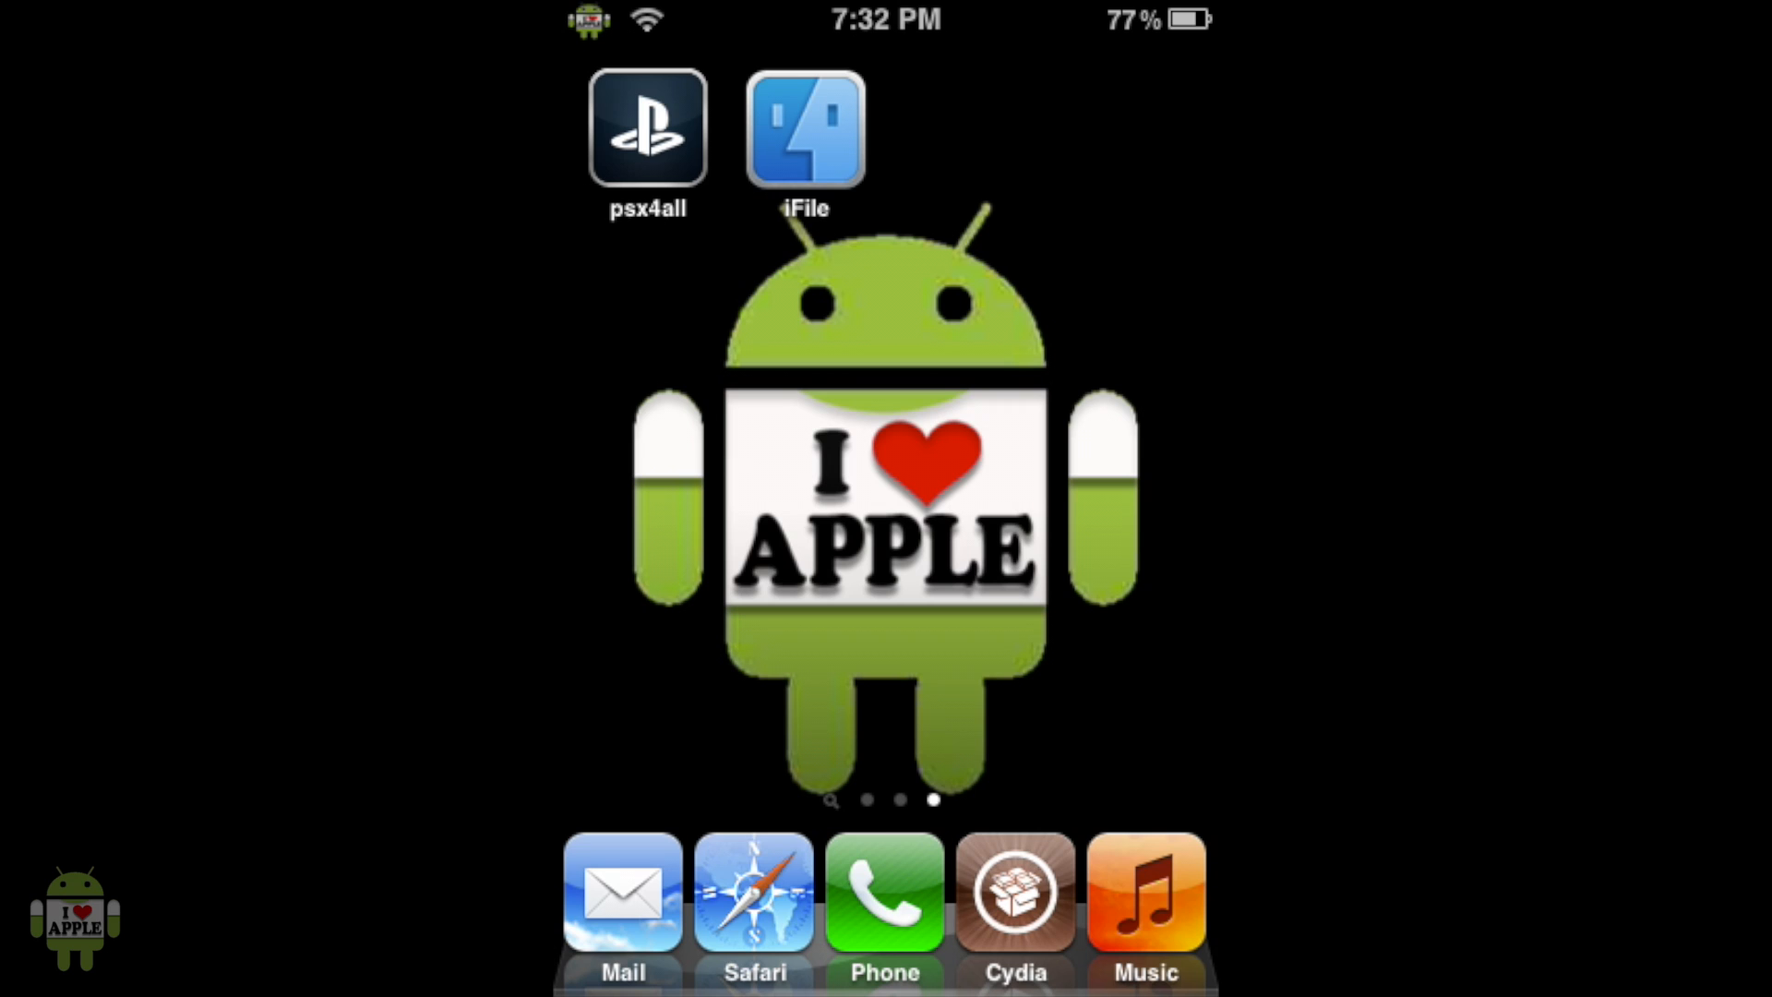
left_click(646, 128)
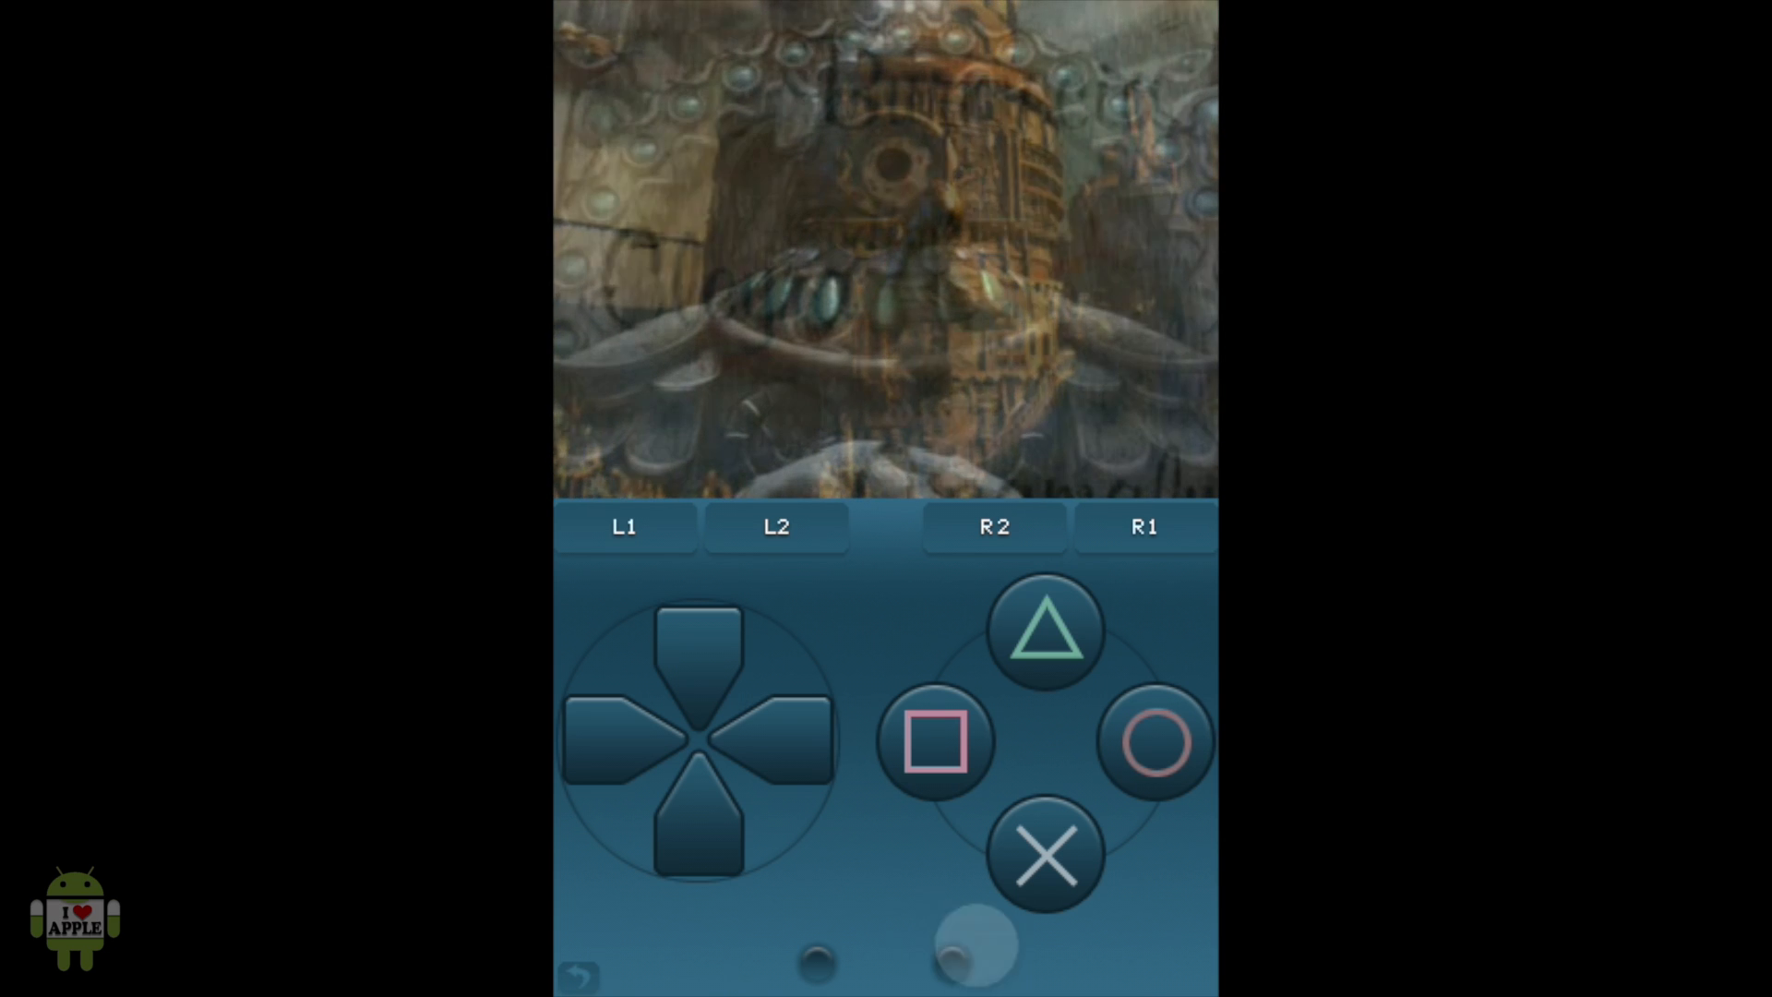
- Advance the Final Fantasy IX intro with the on-screen X button
left_click(1044, 855)
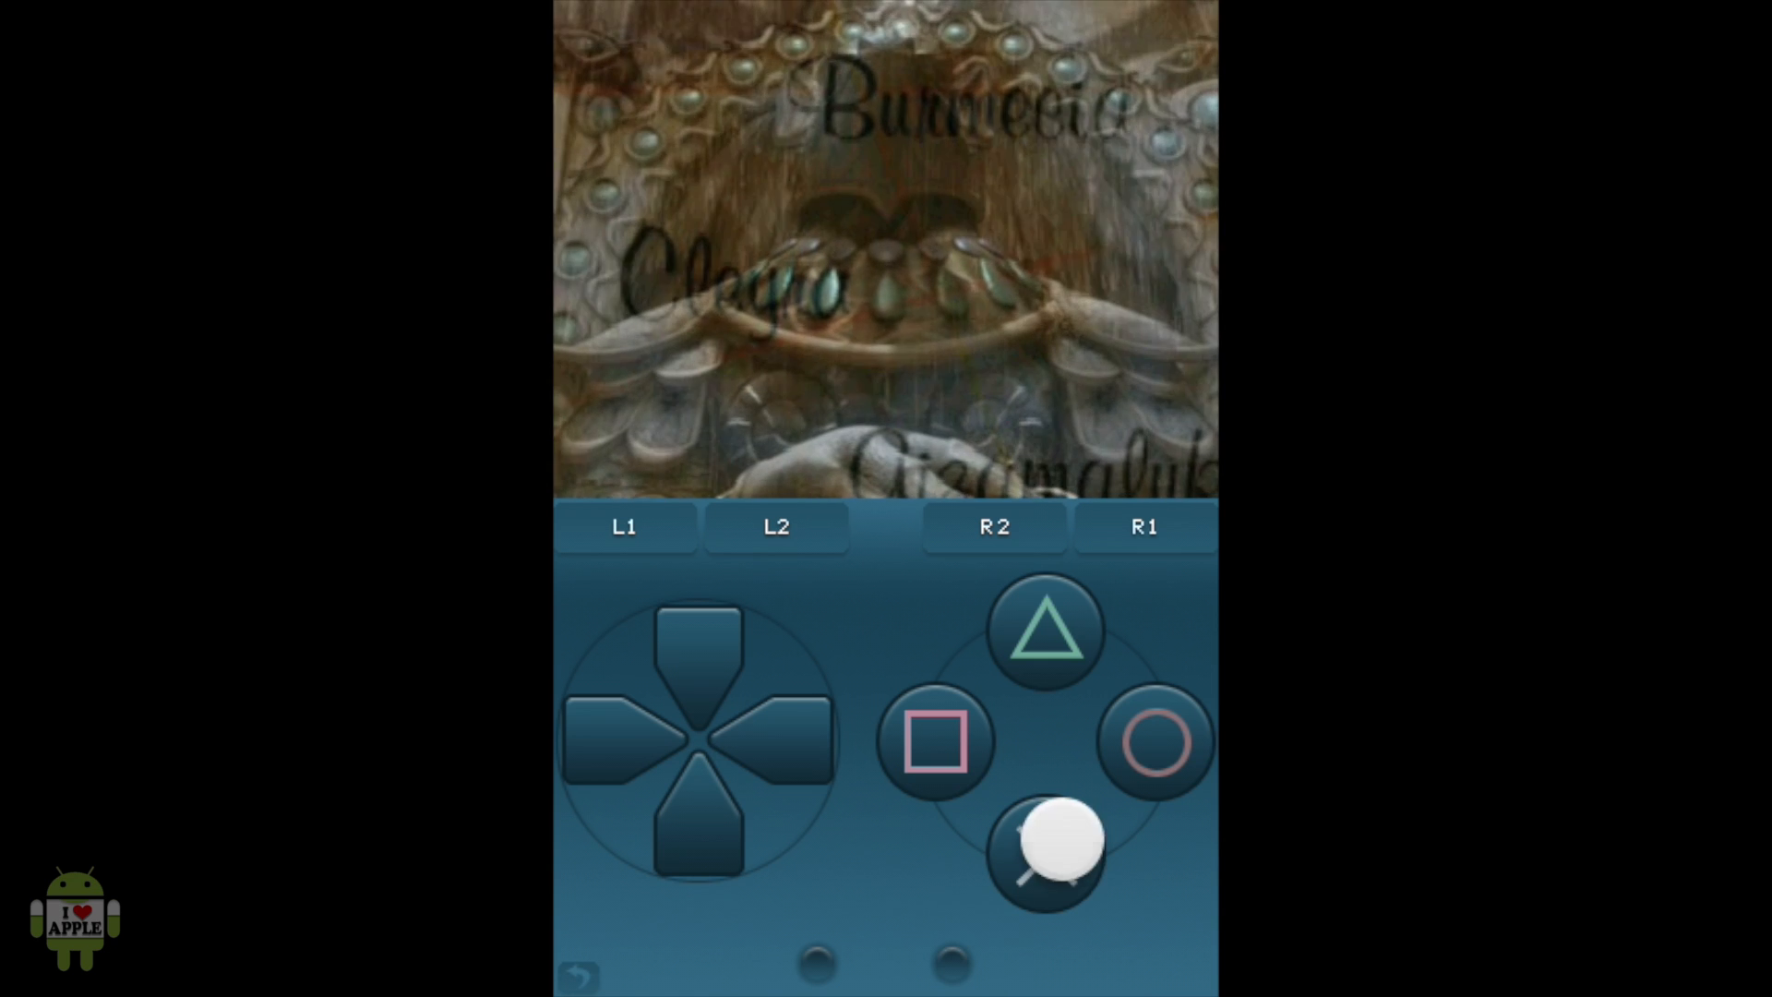